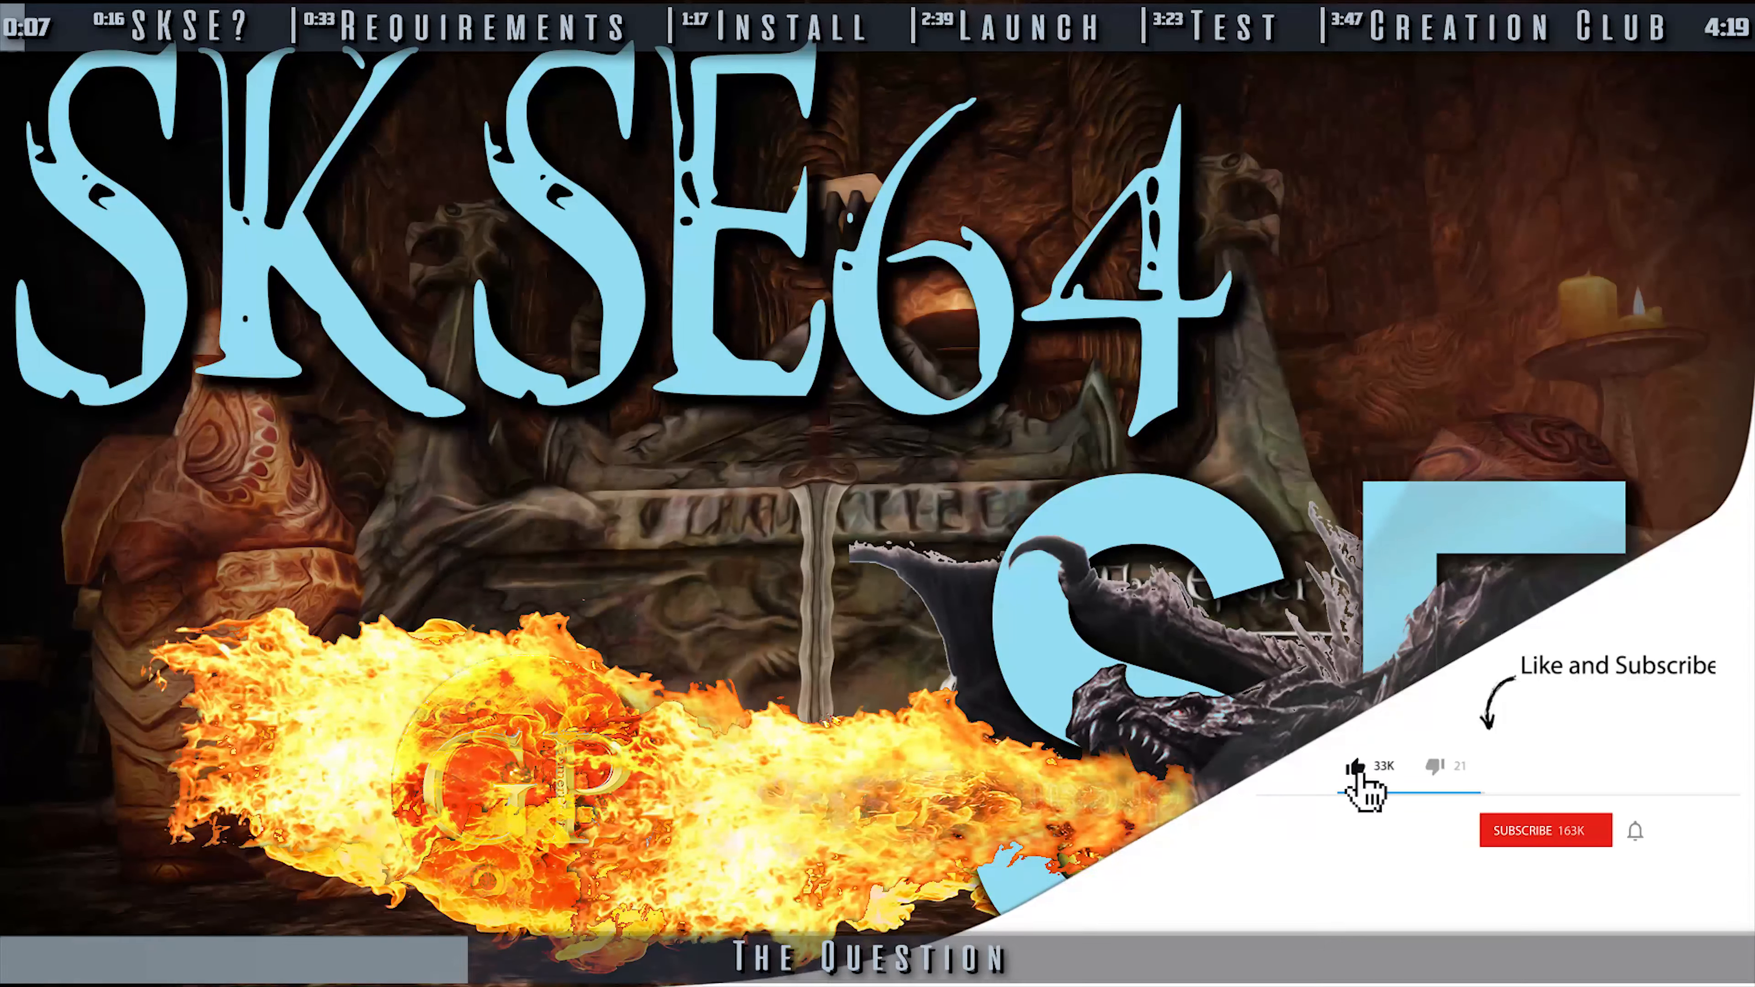
# Show SkyrimSE.exe's Properties from the game folder to check the game version.
pyautogui.click(1545, 829)
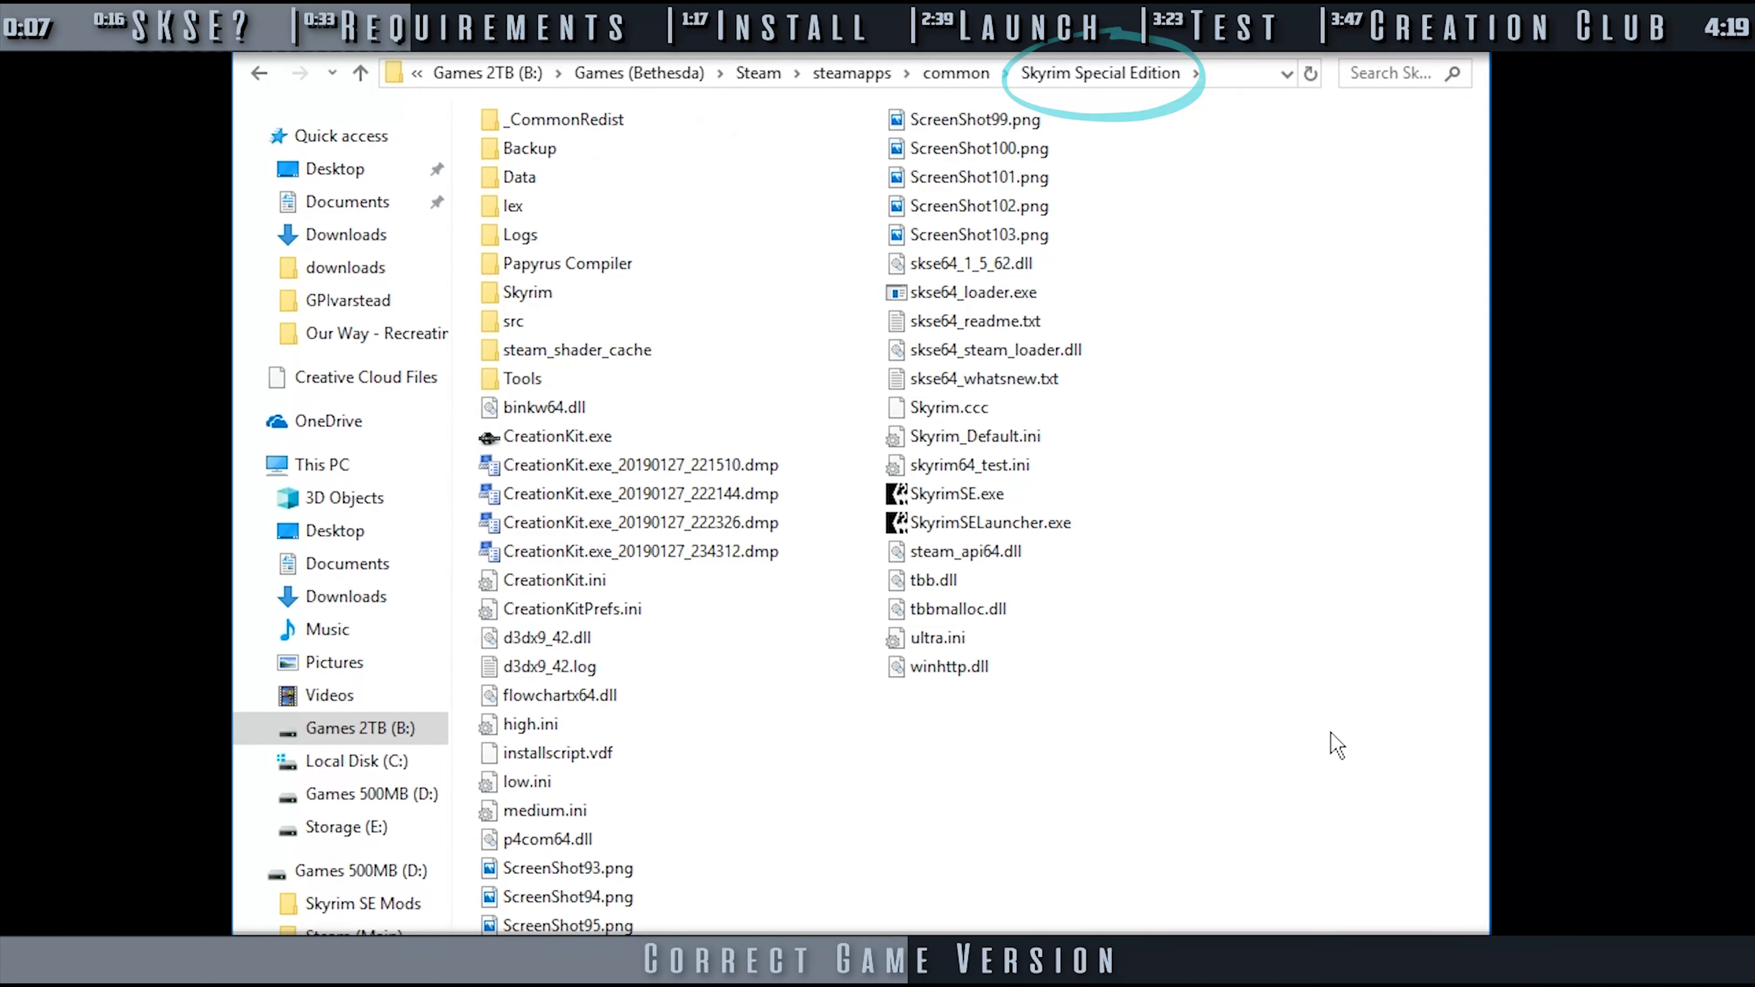
pyautogui.click(954, 494)
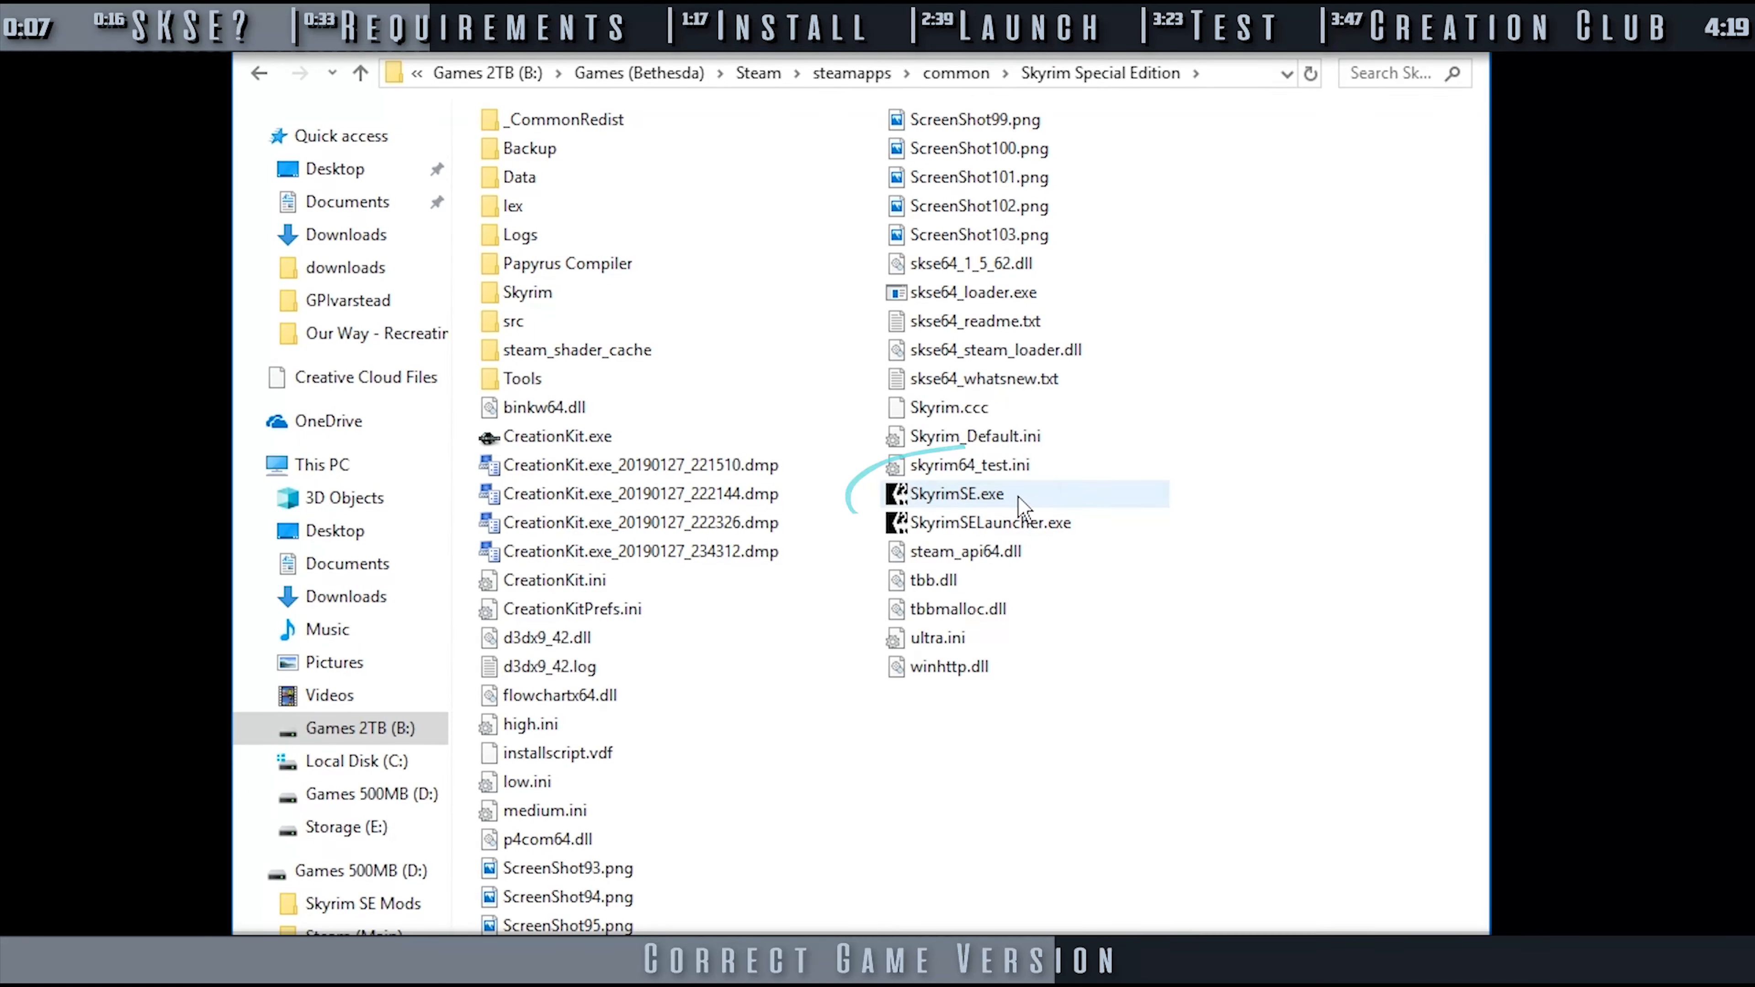
pyautogui.rightClick(953, 494)
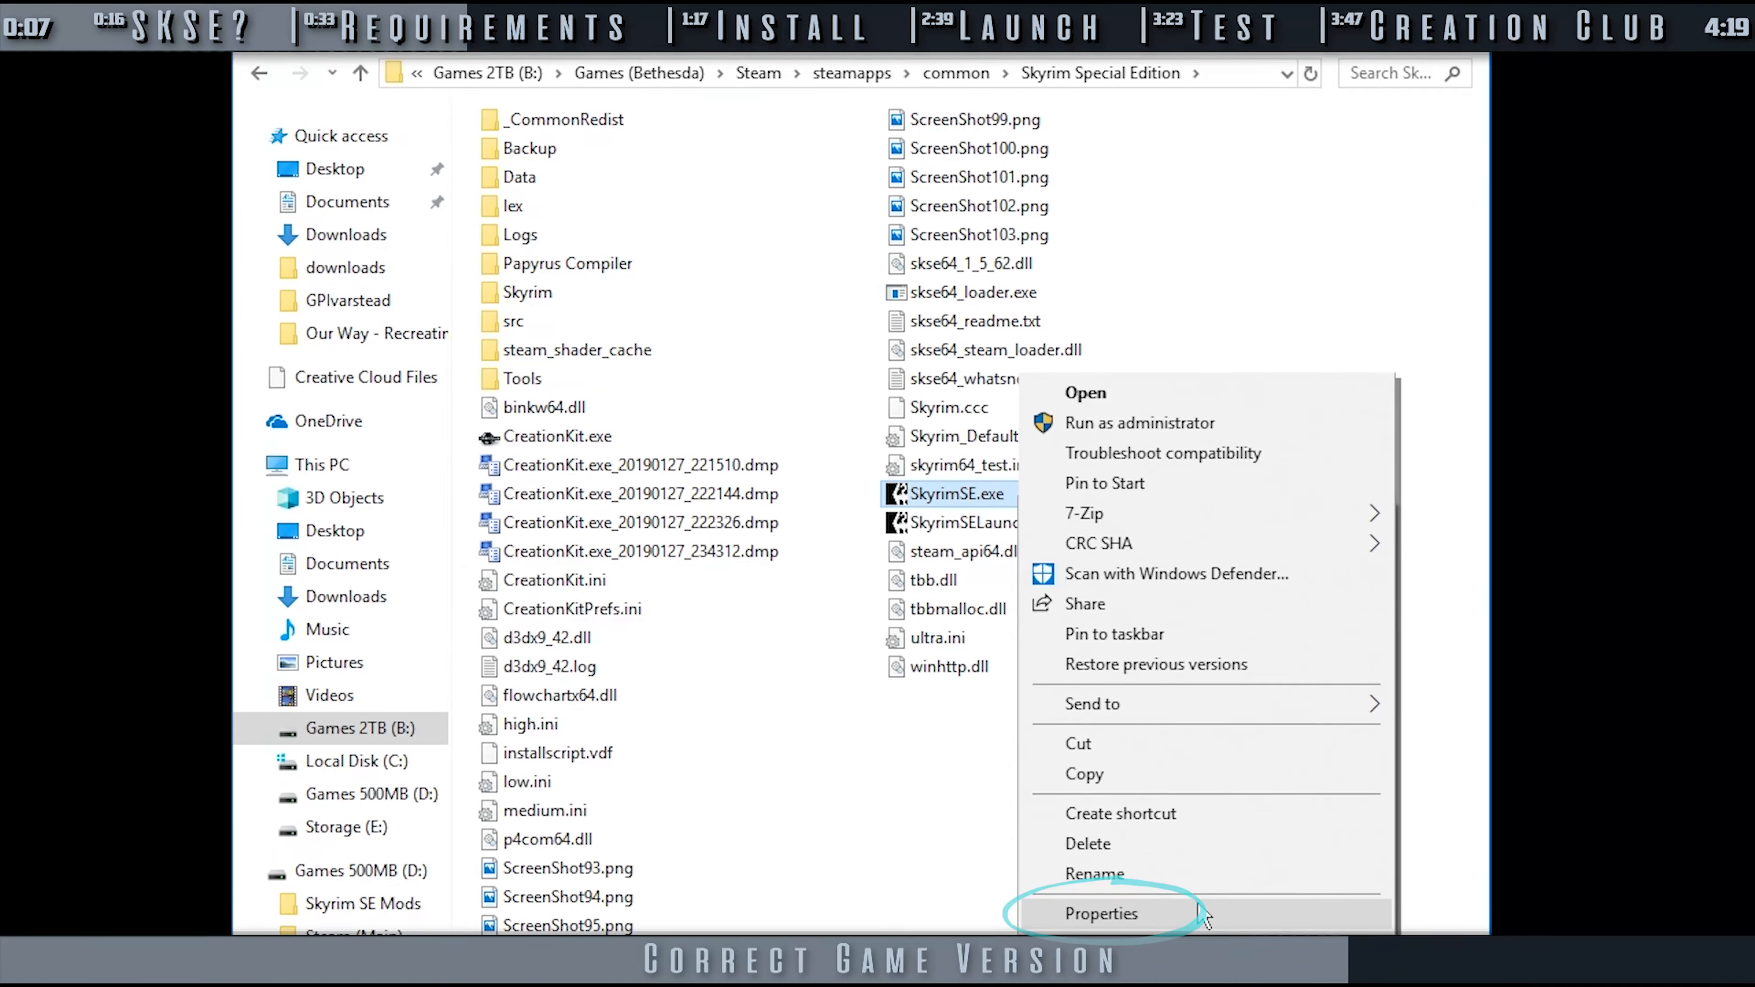
pyautogui.click(1100, 913)
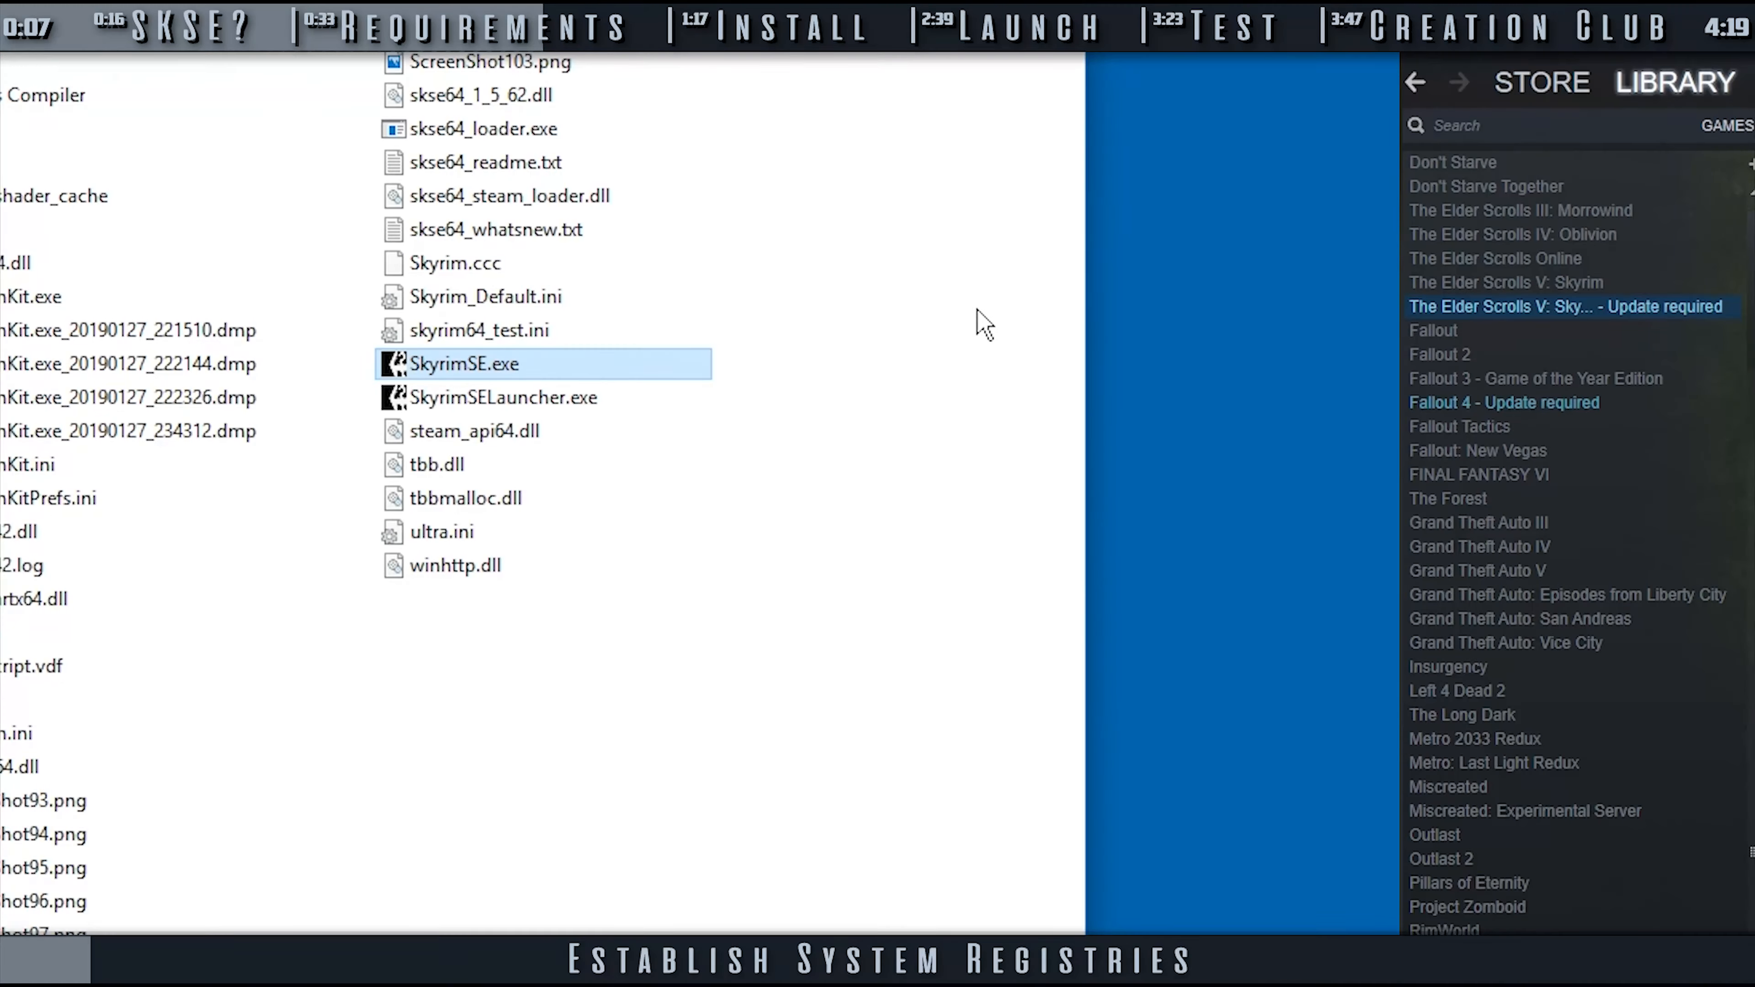
# Launch Skyrim Special Edition from the Steam library and run SkyrimSELauncher.exe once.
pyautogui.doubleClick(464, 364)
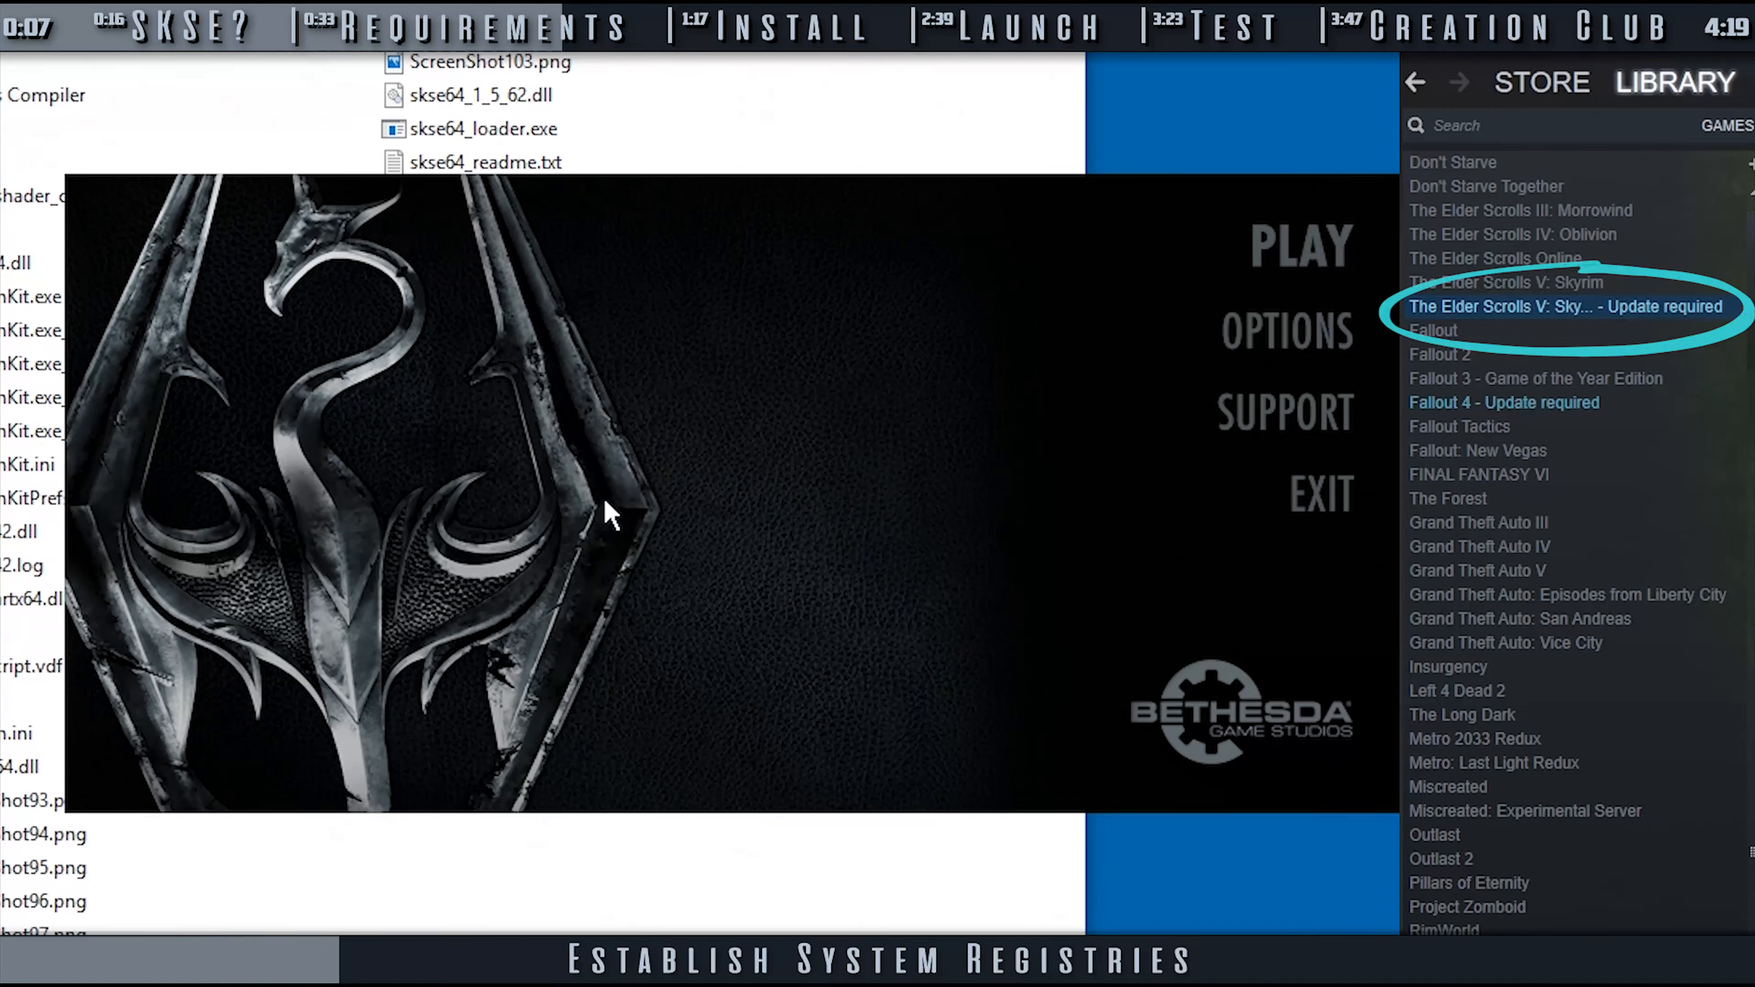
pyautogui.moveTo(873, 833)
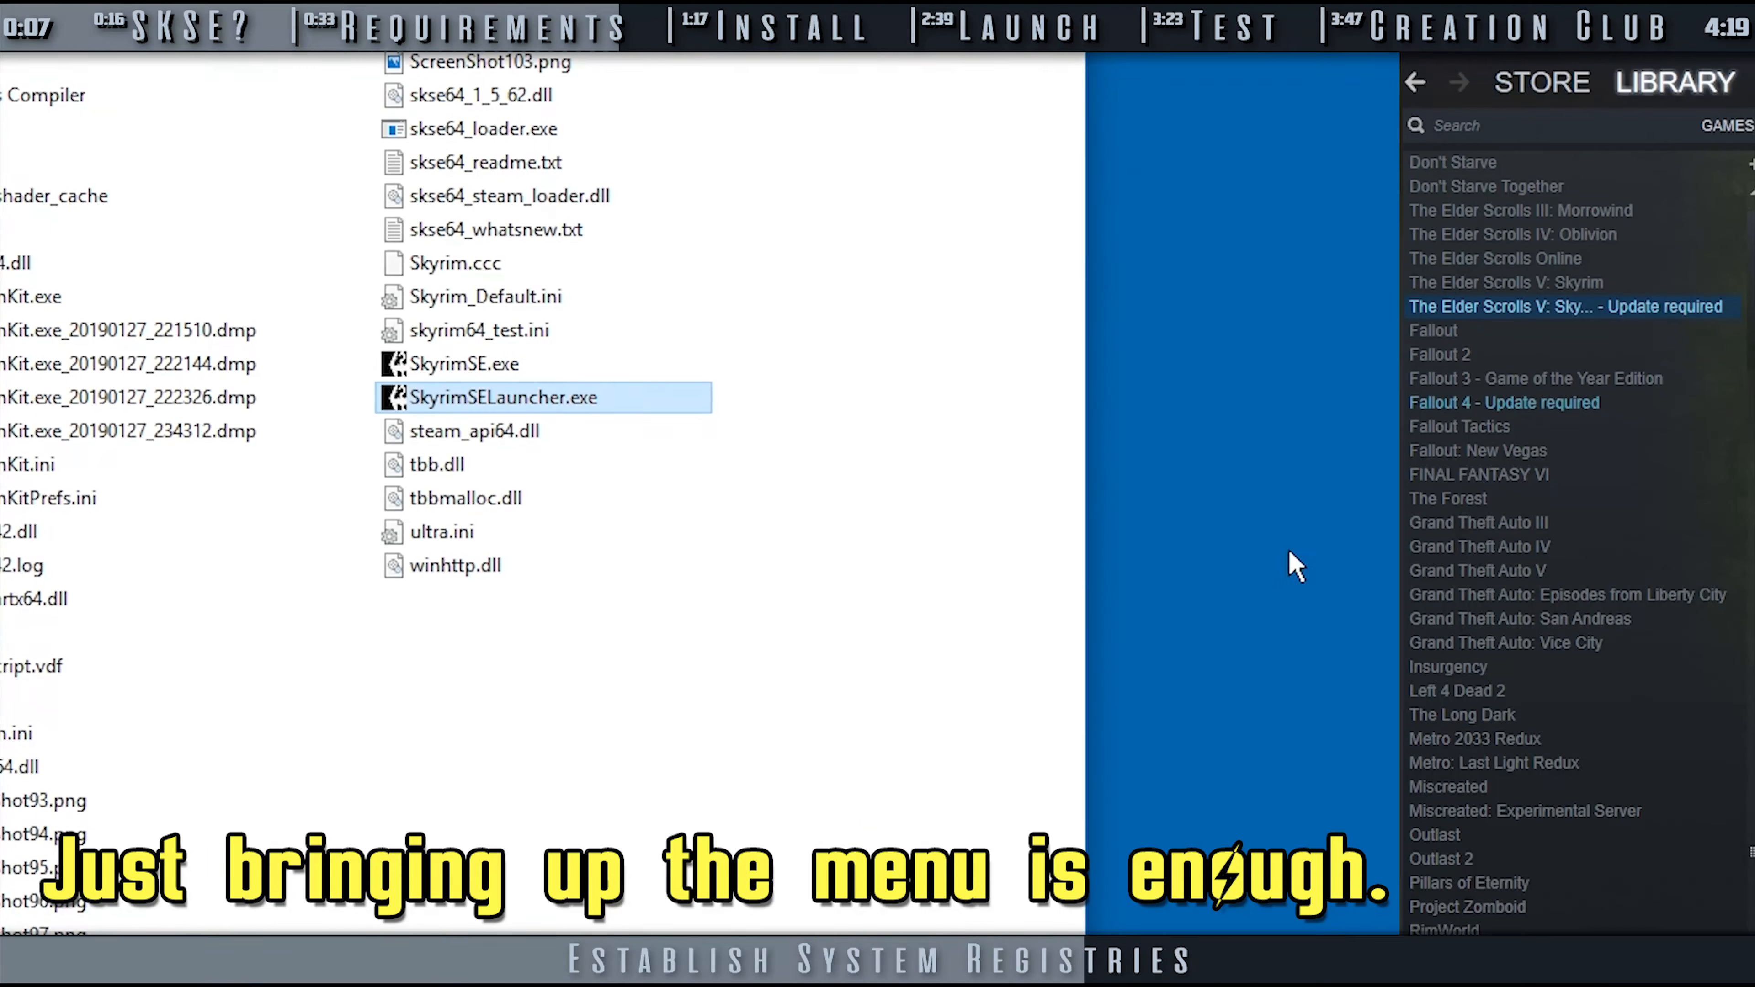
pyautogui.doubleClick(504, 398)
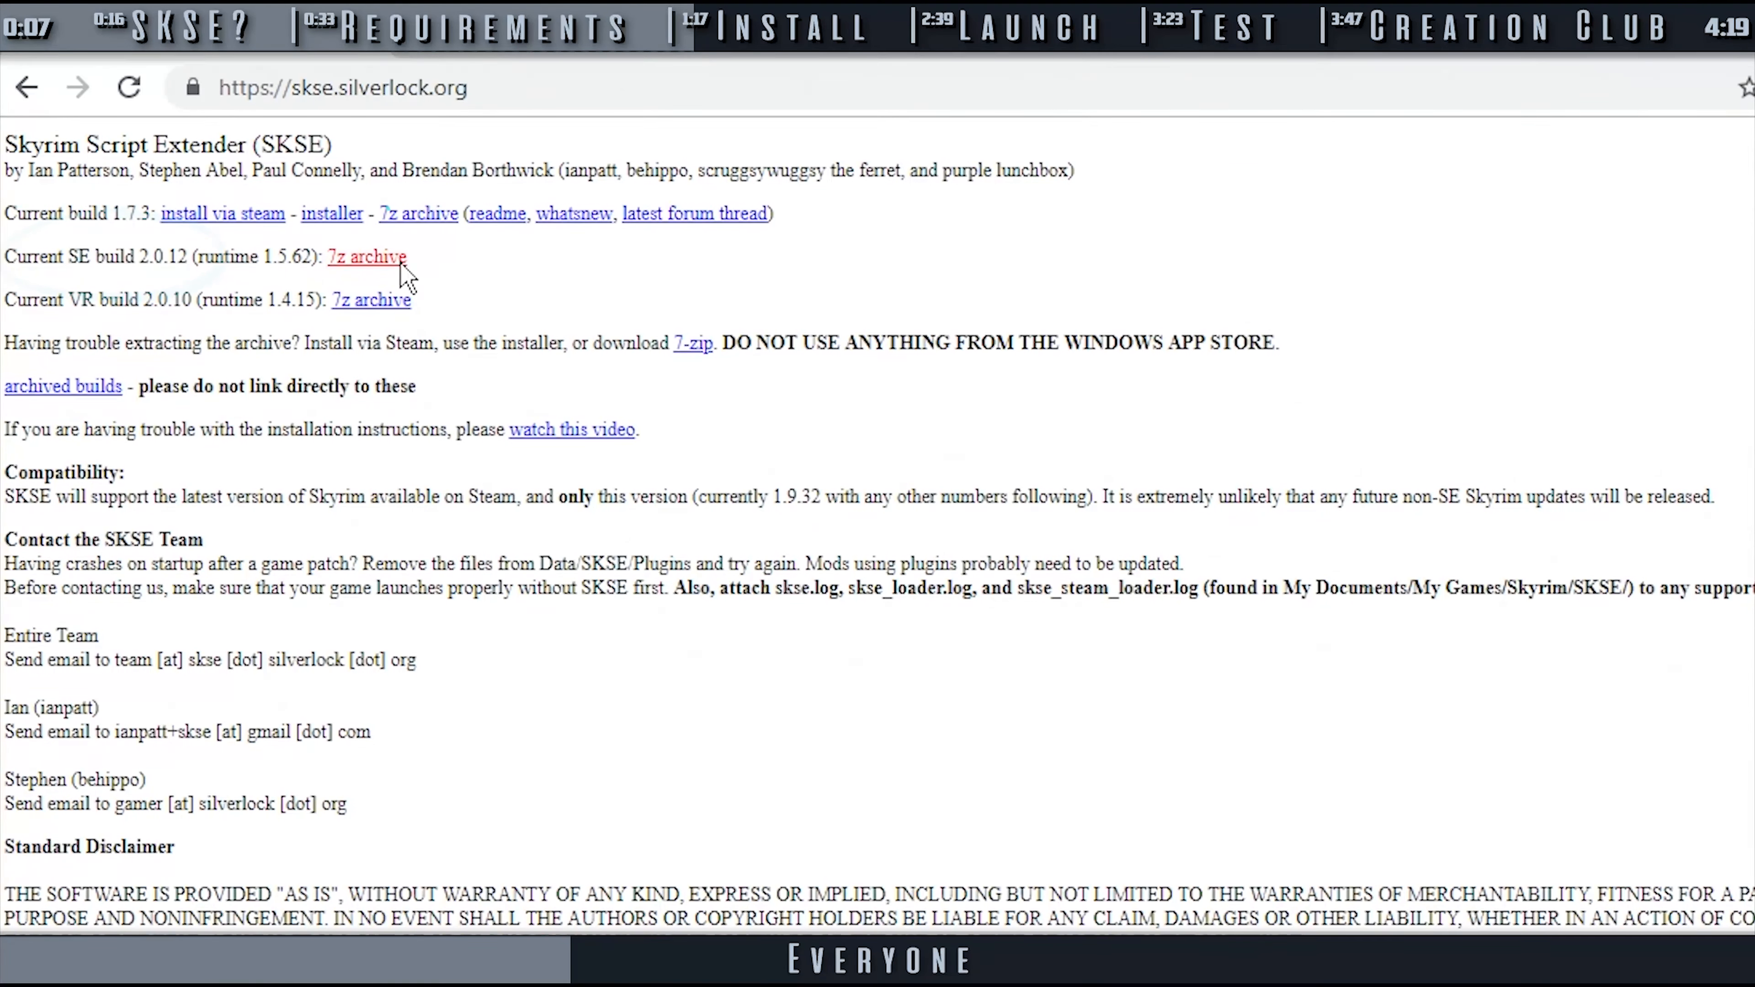
# Download the Current SE build 2.0.12 7z archive from skse.silverlock.org.
pyautogui.click(365, 256)
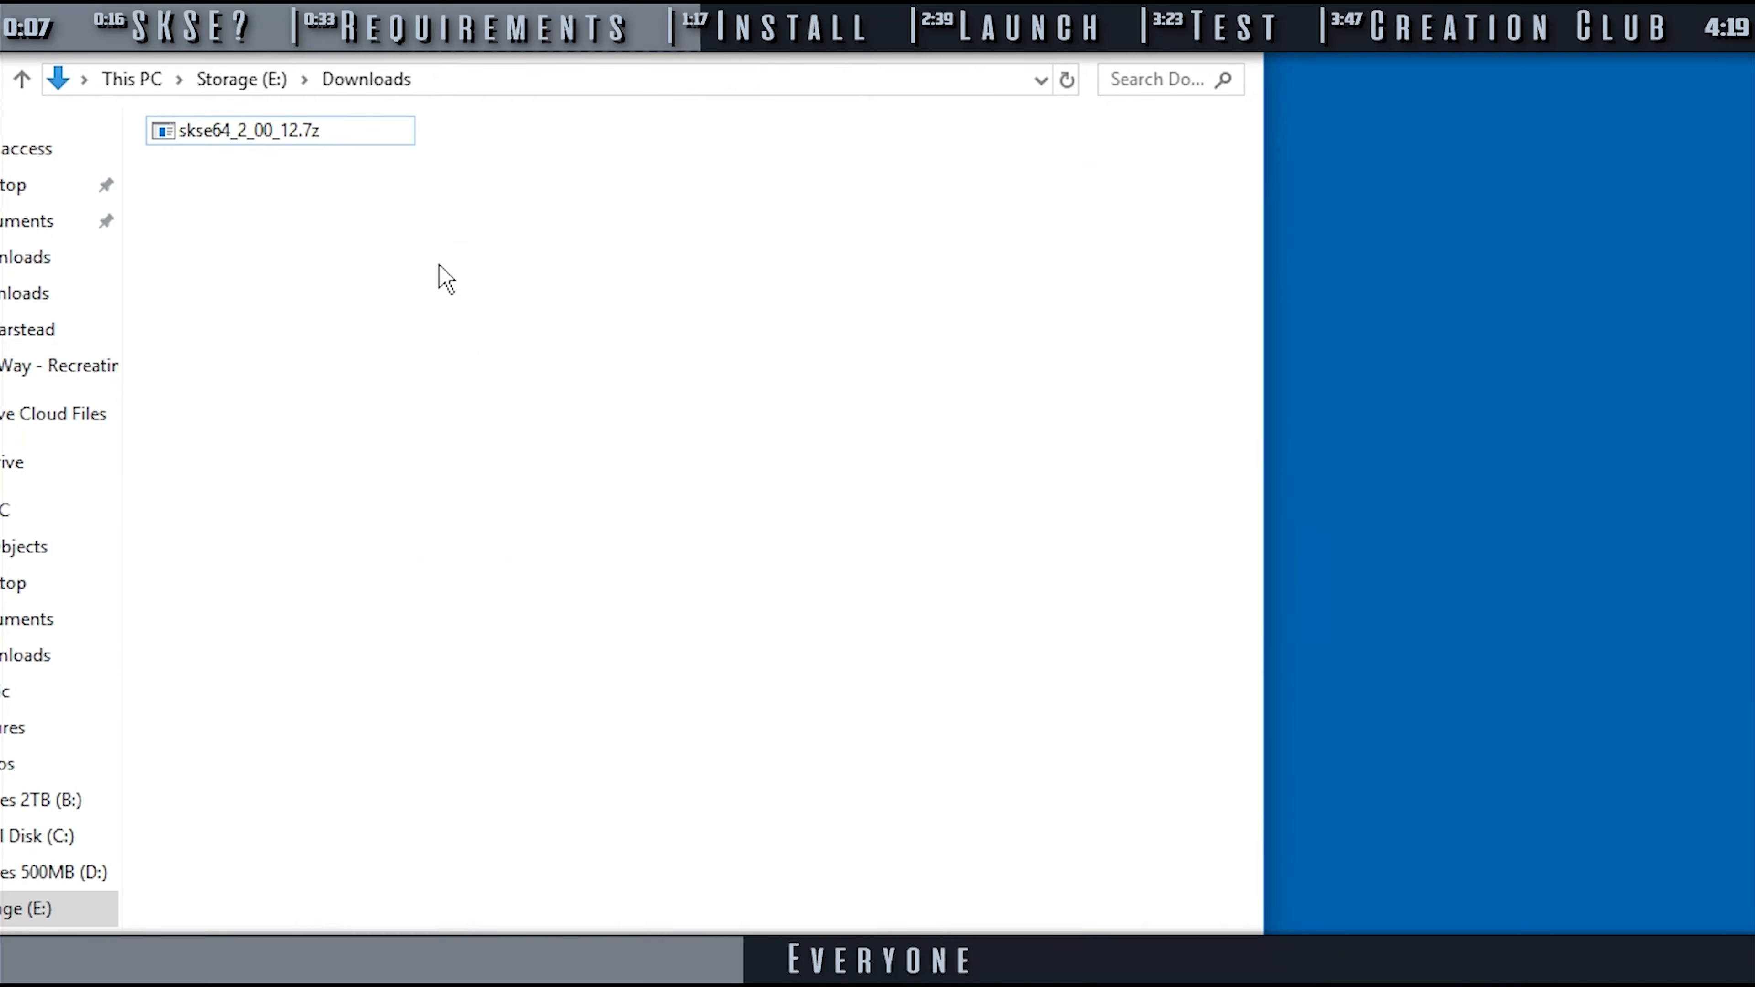
# Extract the SKSE64 archive with 7-Zip Extract Here and enter the skse64_2_00_12 folder.
pyautogui.rightClick(269, 131)
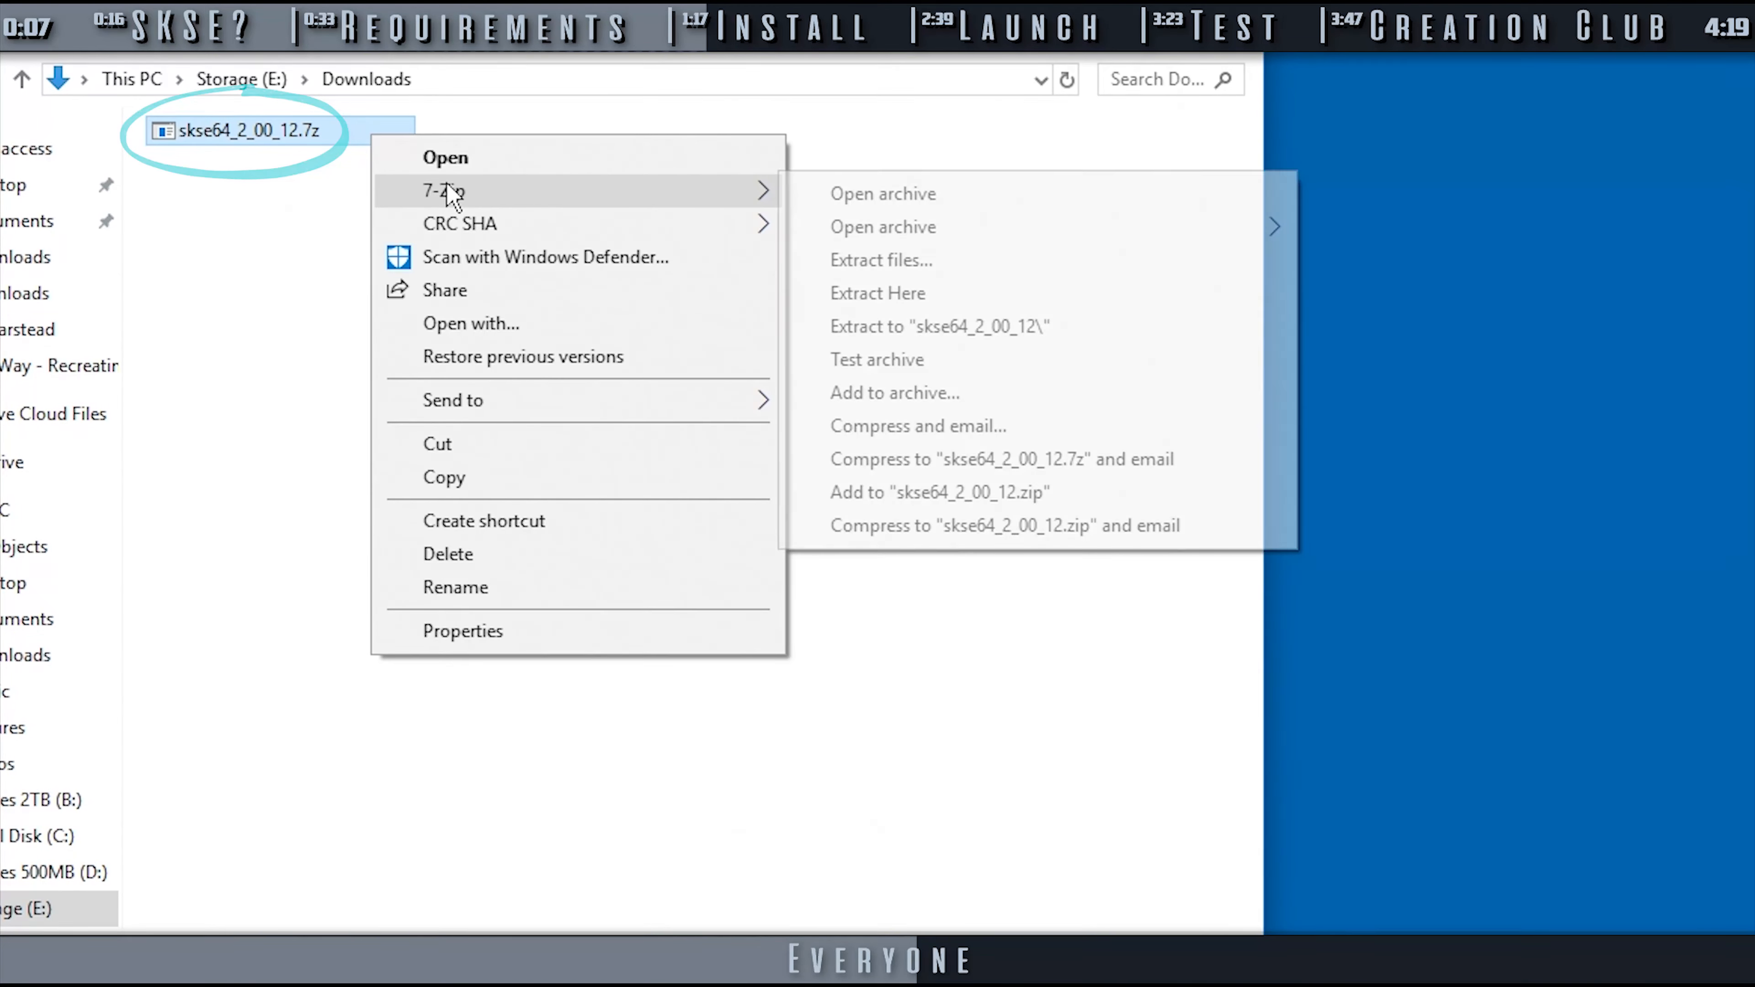
pyautogui.click(878, 293)
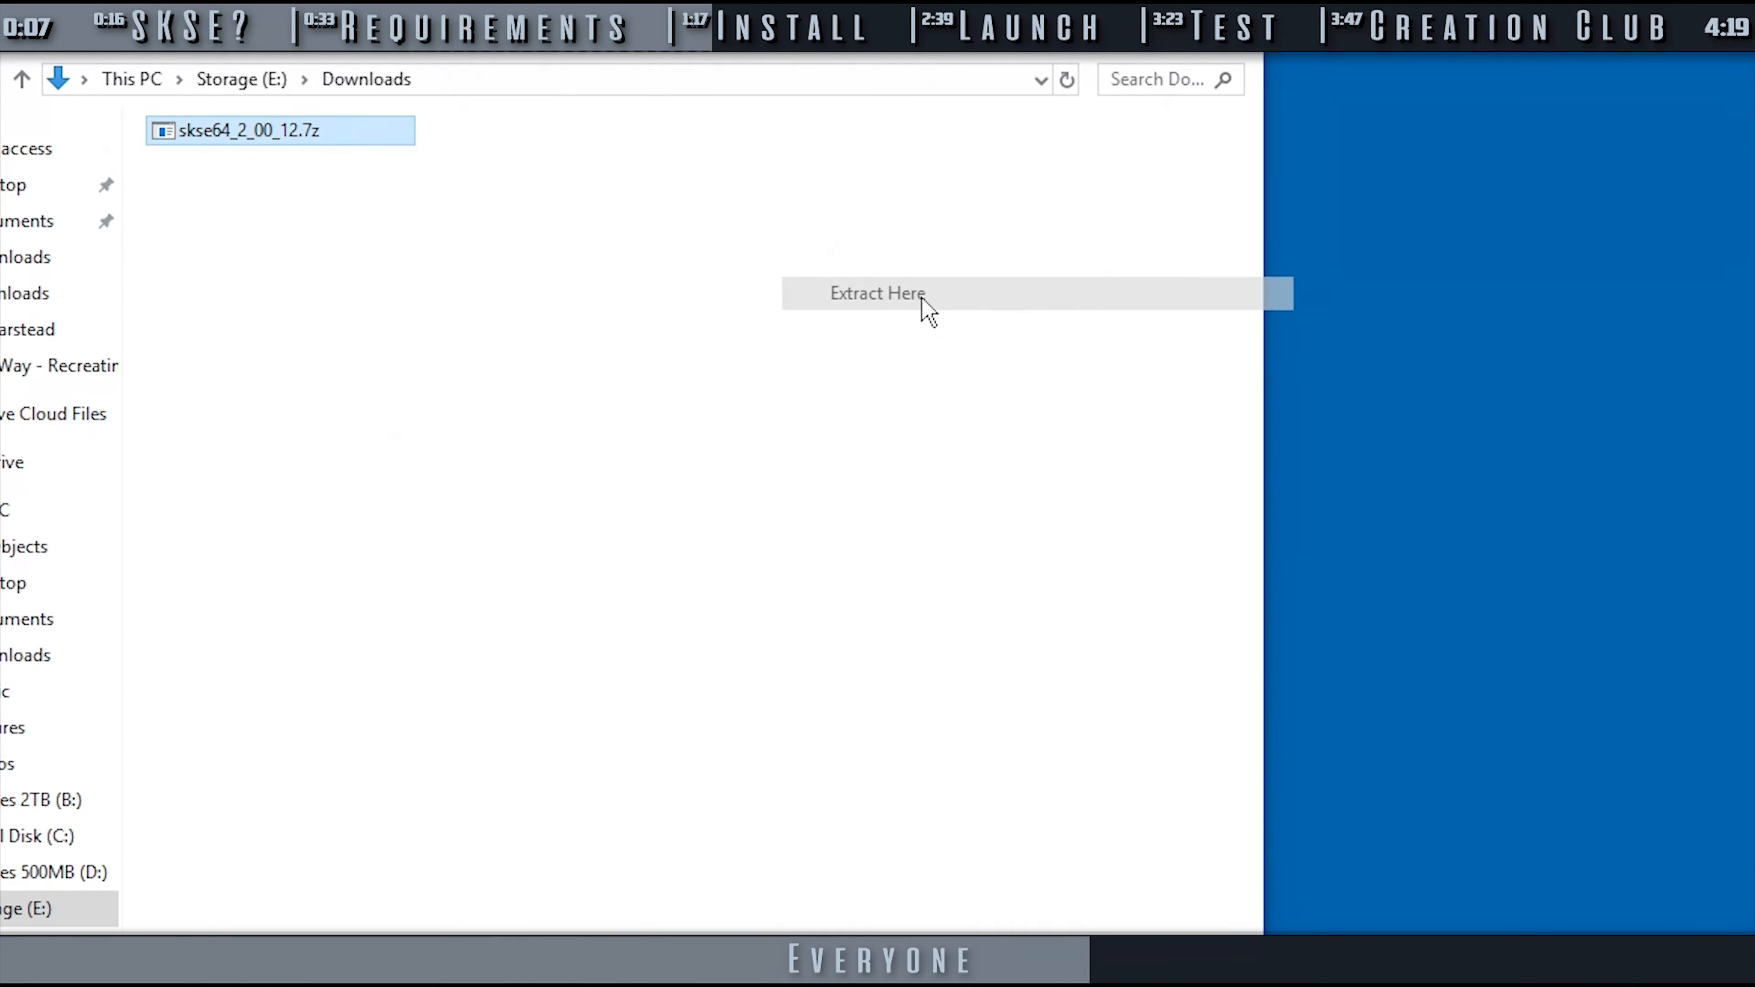
pyautogui.click(877, 294)
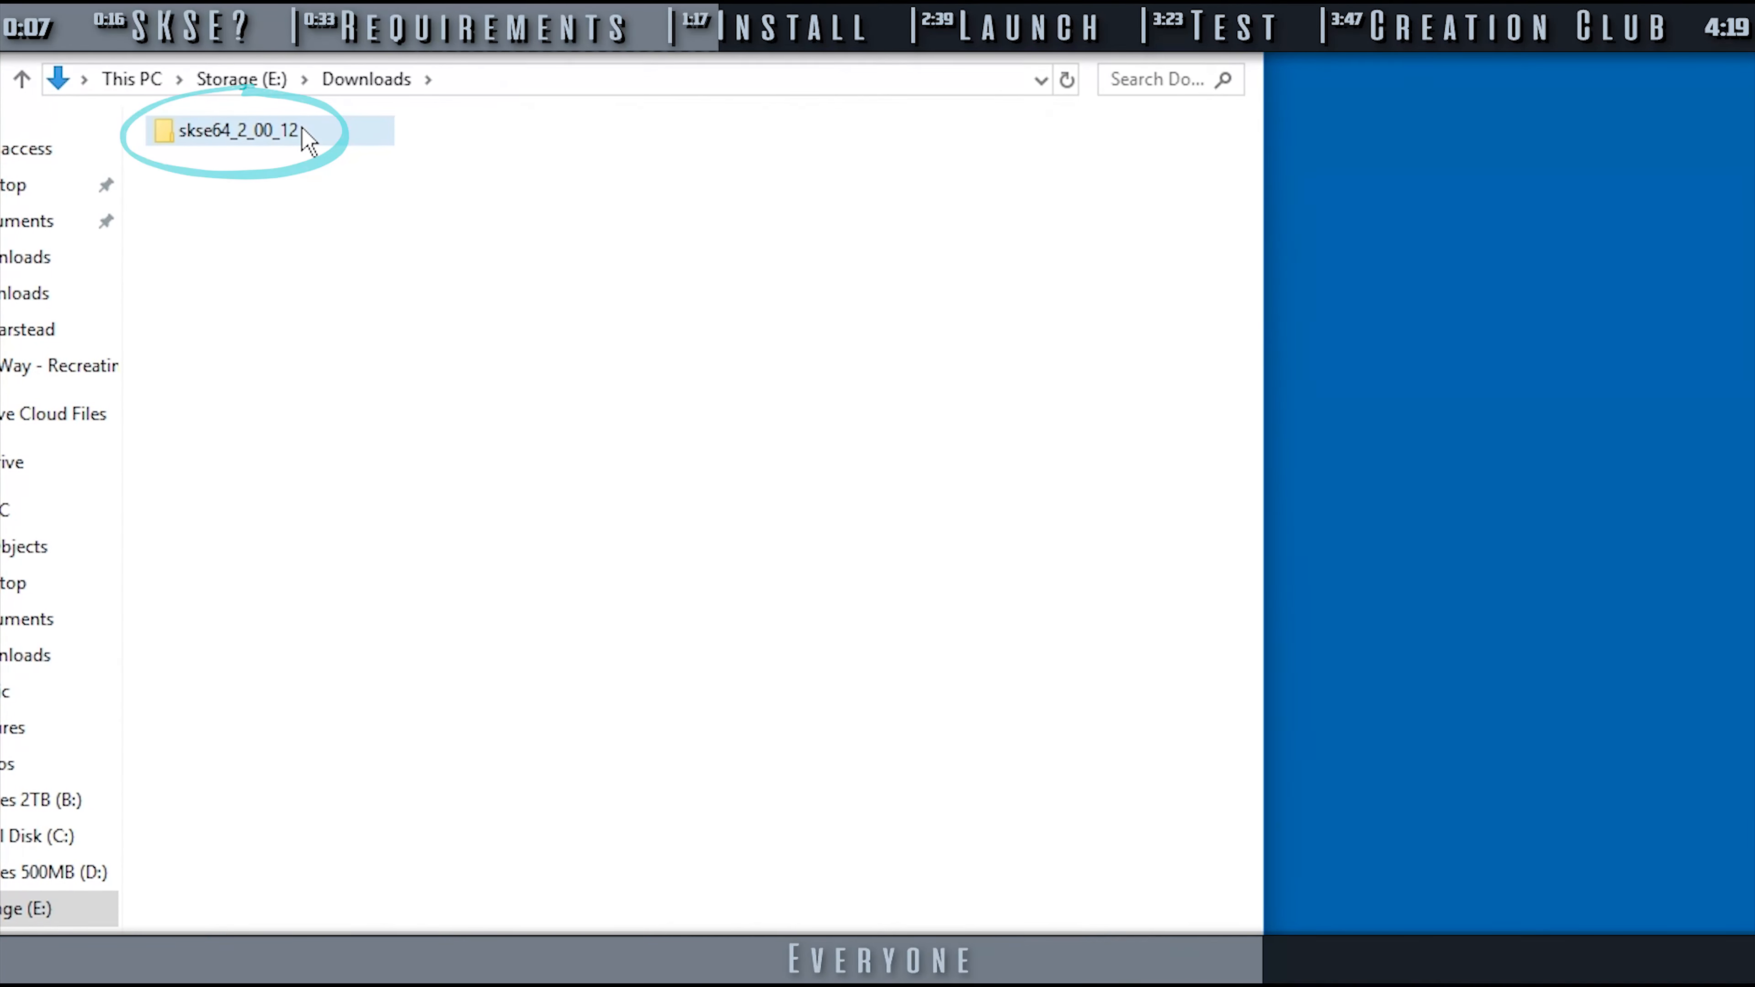
pyautogui.doubleClick(235, 130)
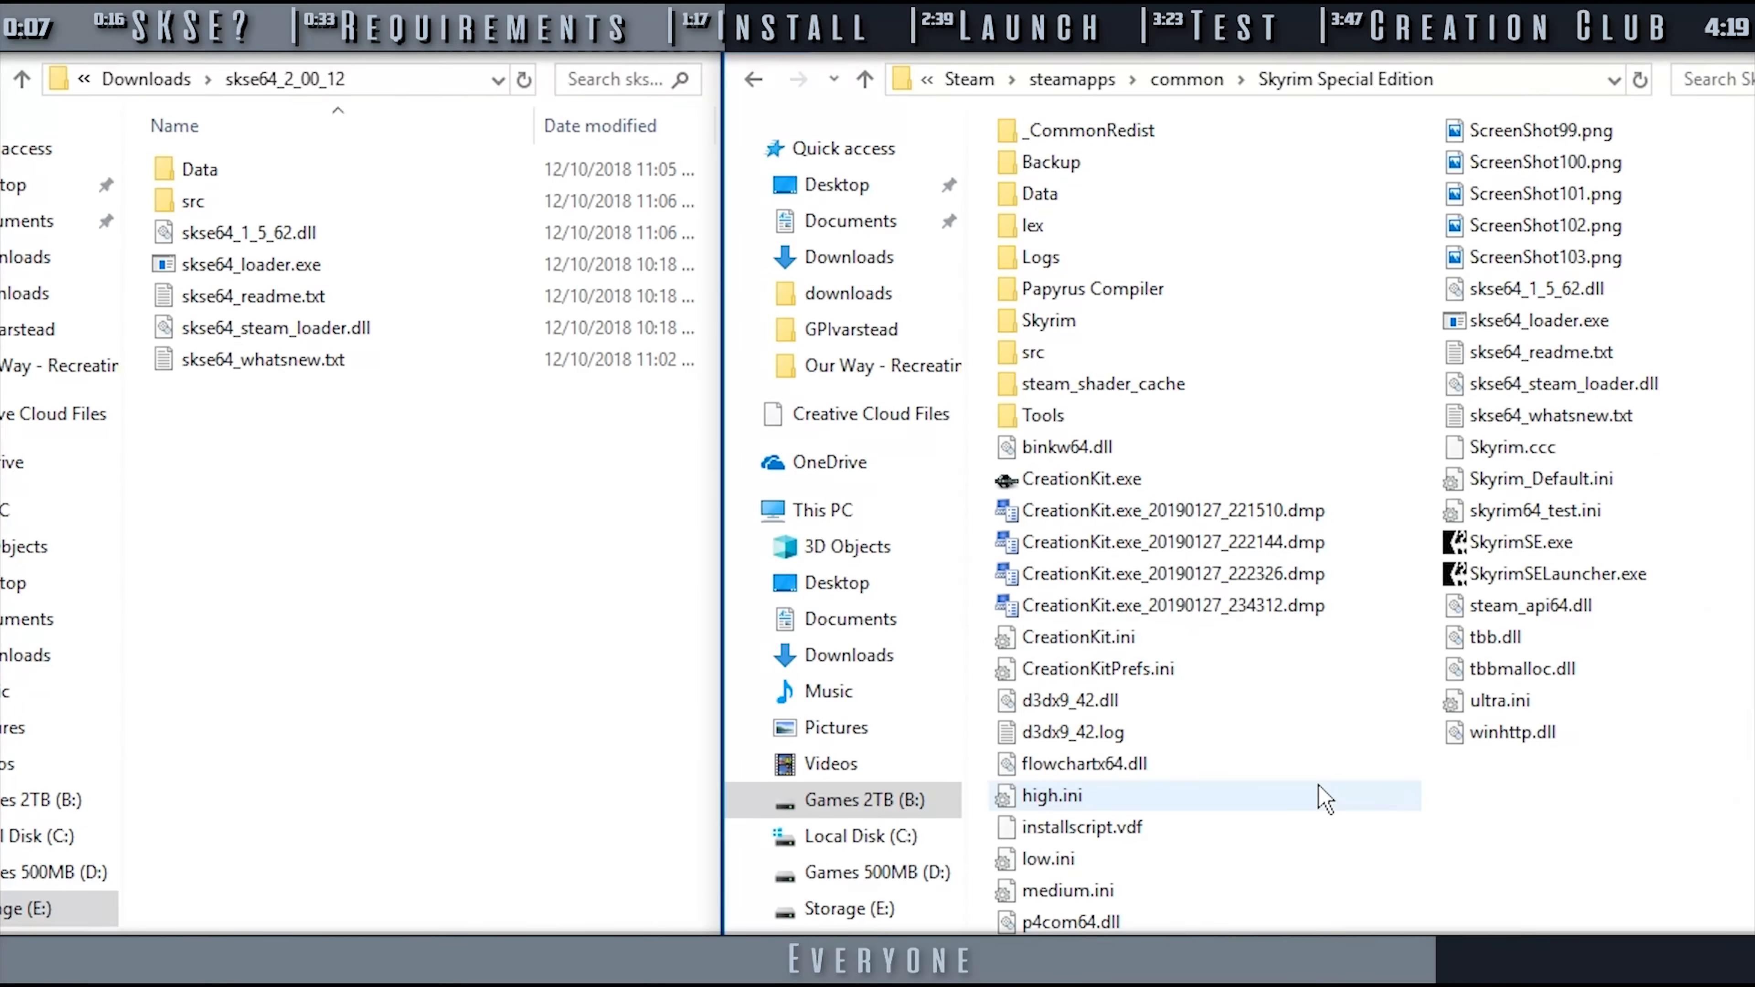
pyautogui.moveTo(1321, 797)
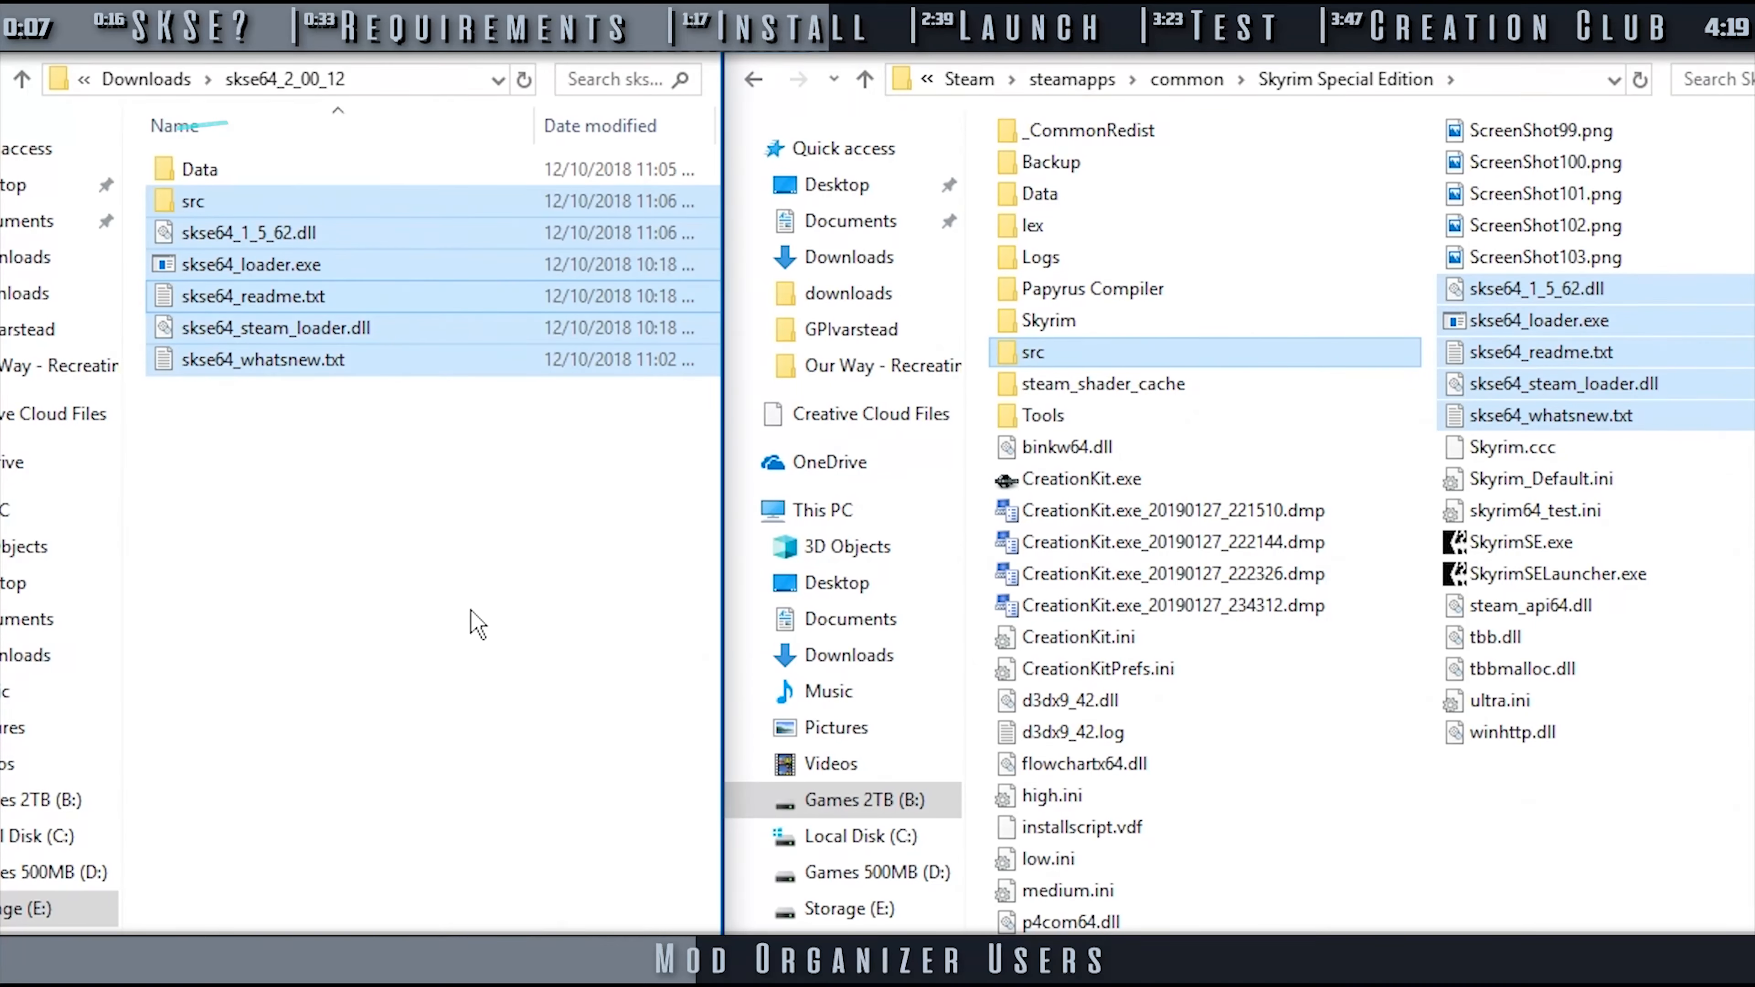
# Pack the SKSE Data folder into a 7-Zip archive named 'SKSE64 - Scripts'.
pyautogui.click(199, 169)
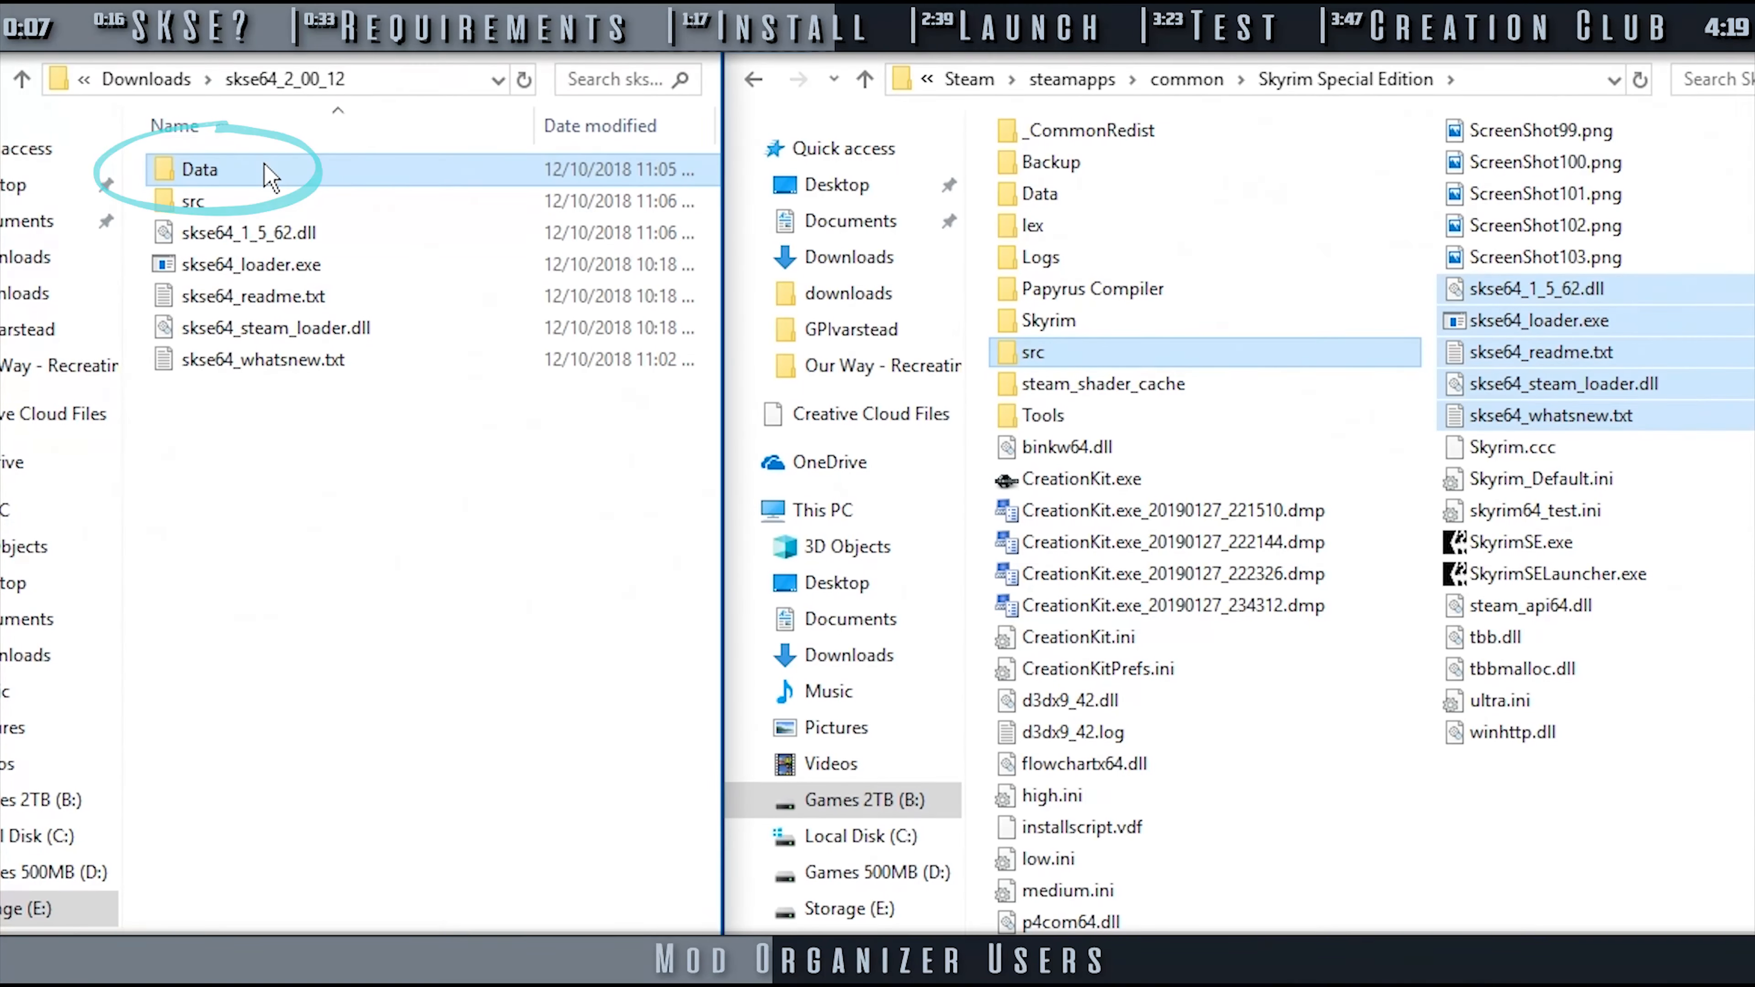
pyautogui.rightClick(199, 169)
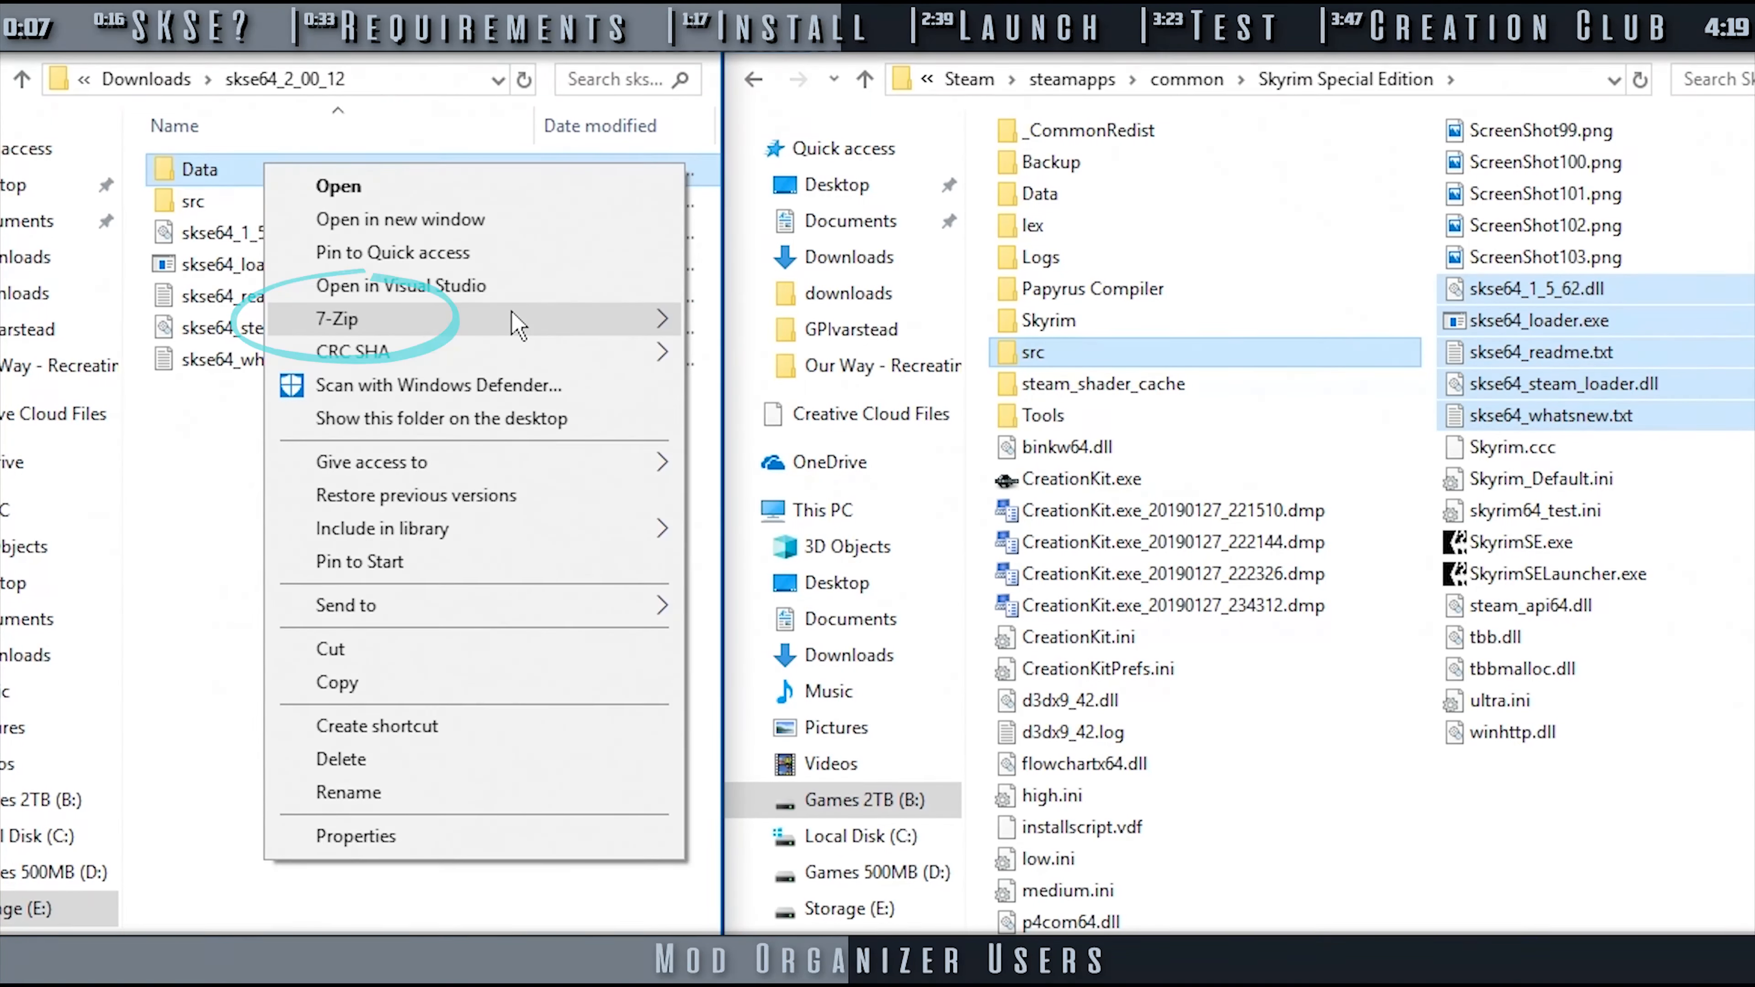
pyautogui.click(335, 319)
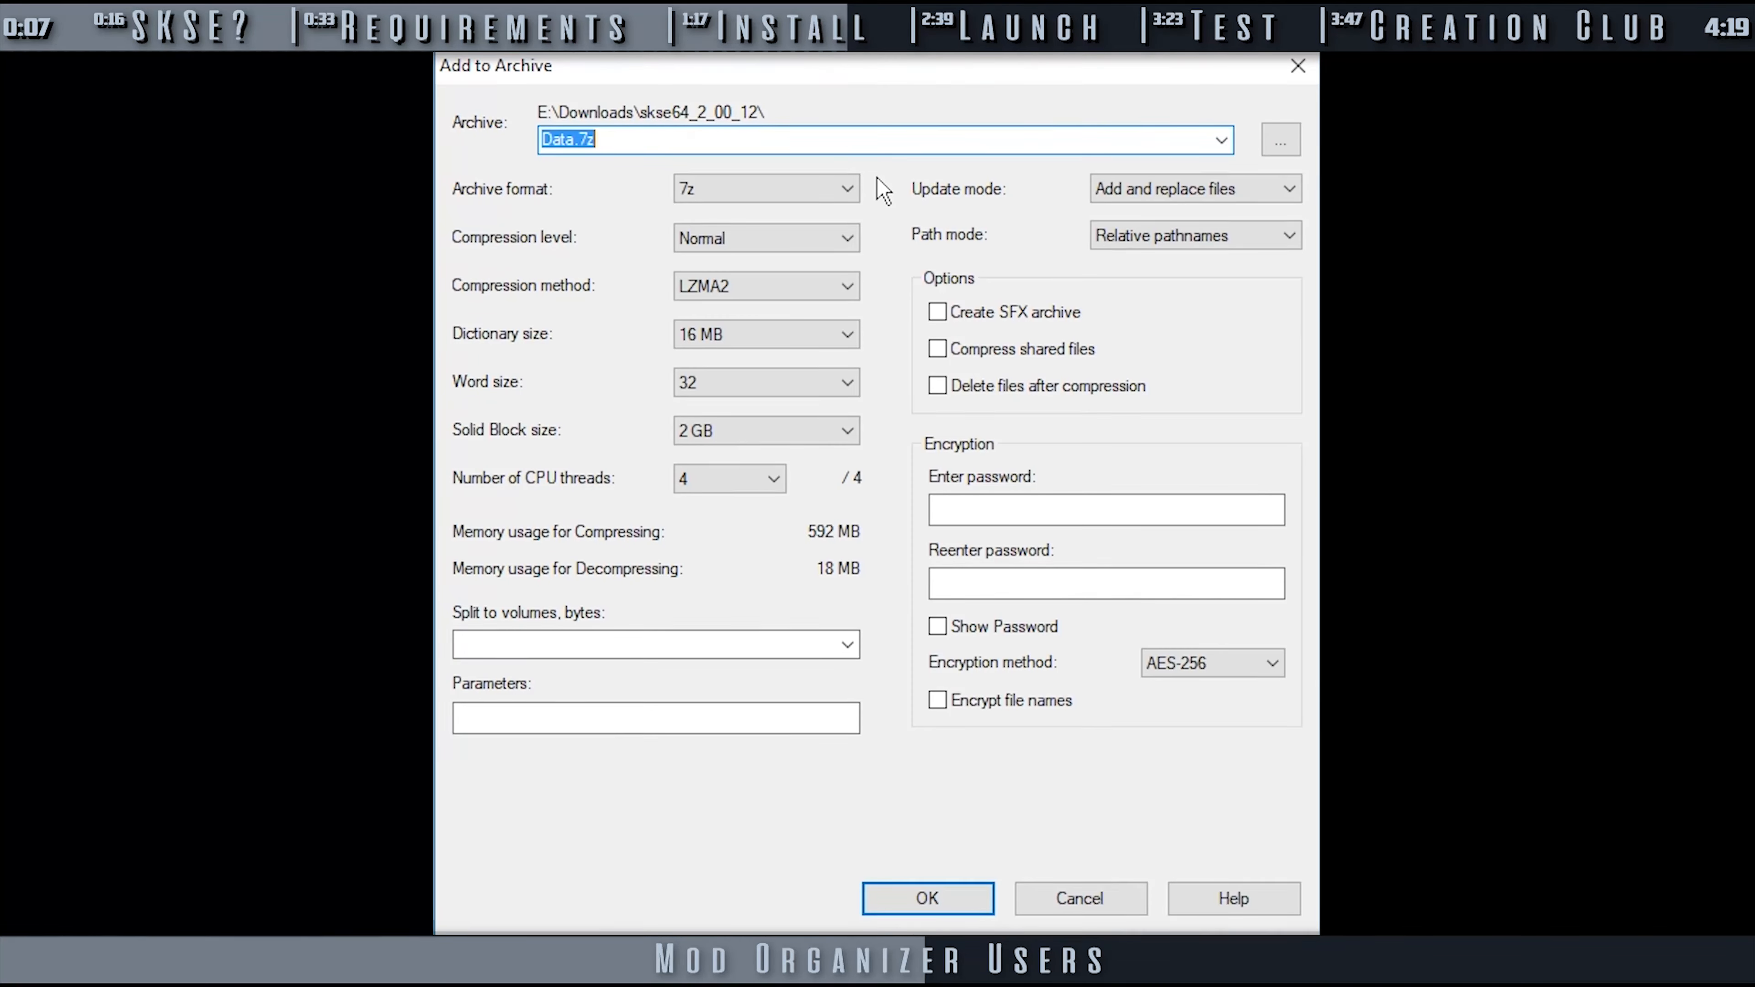
pyautogui.write('SKSE64 - Scrip')
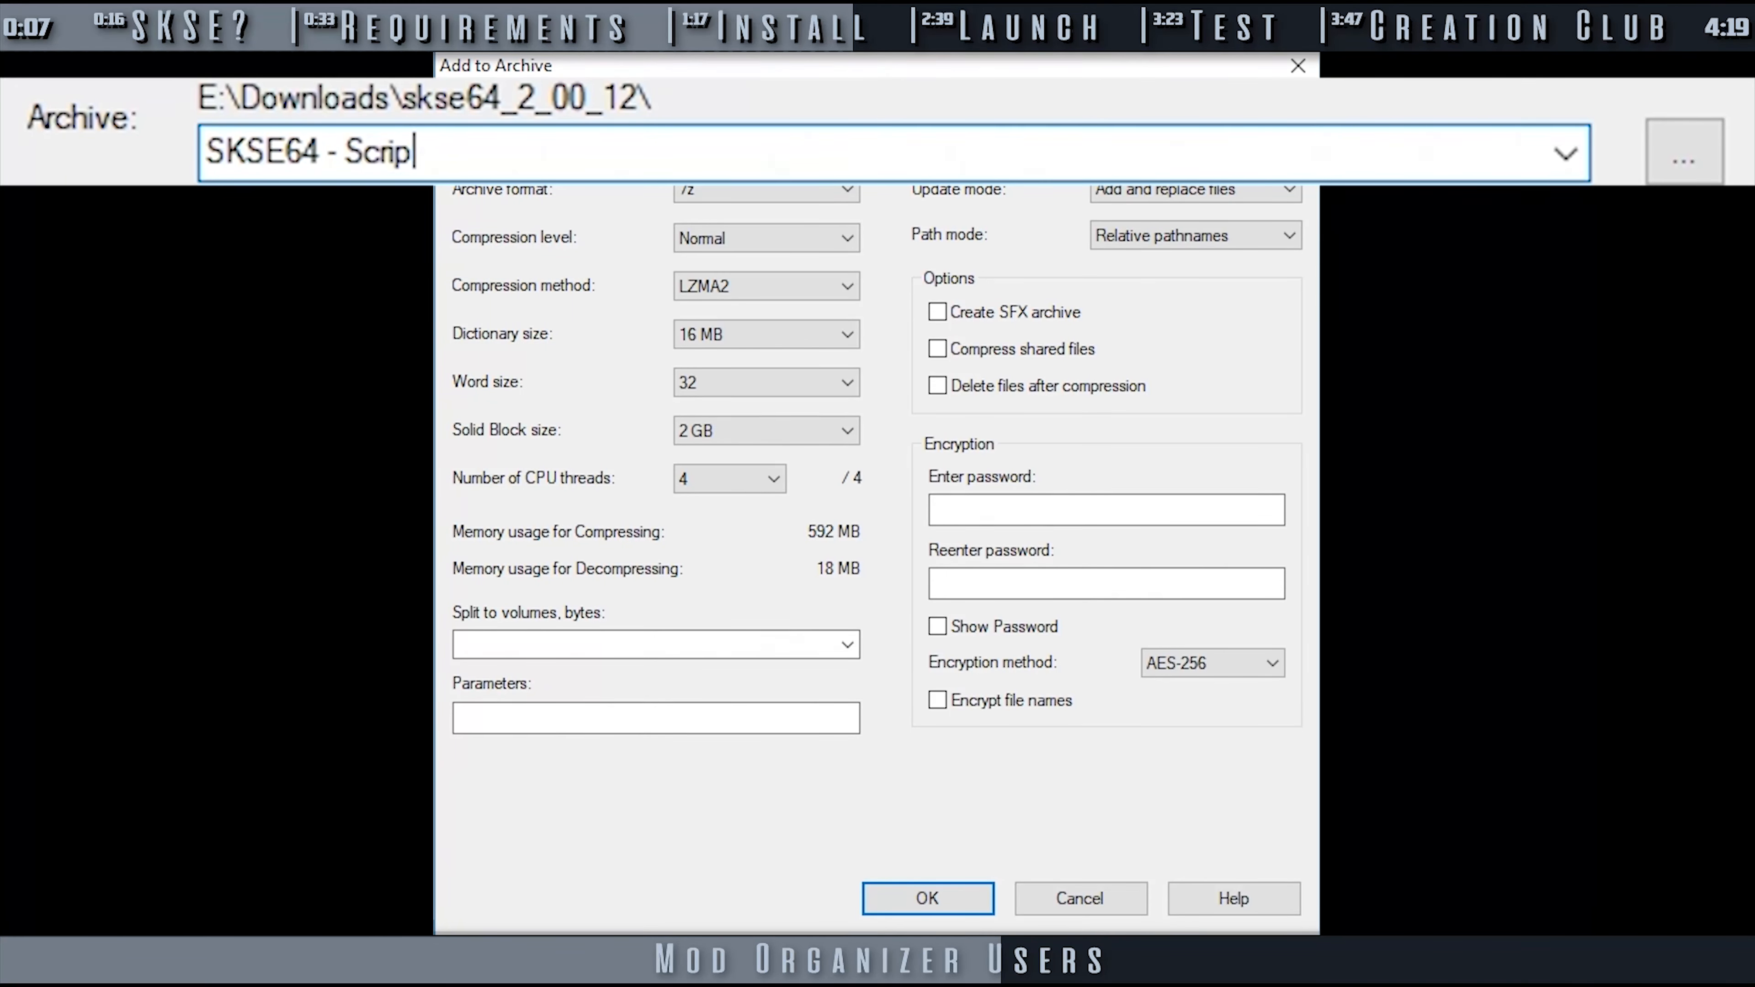
pyautogui.write('ts')
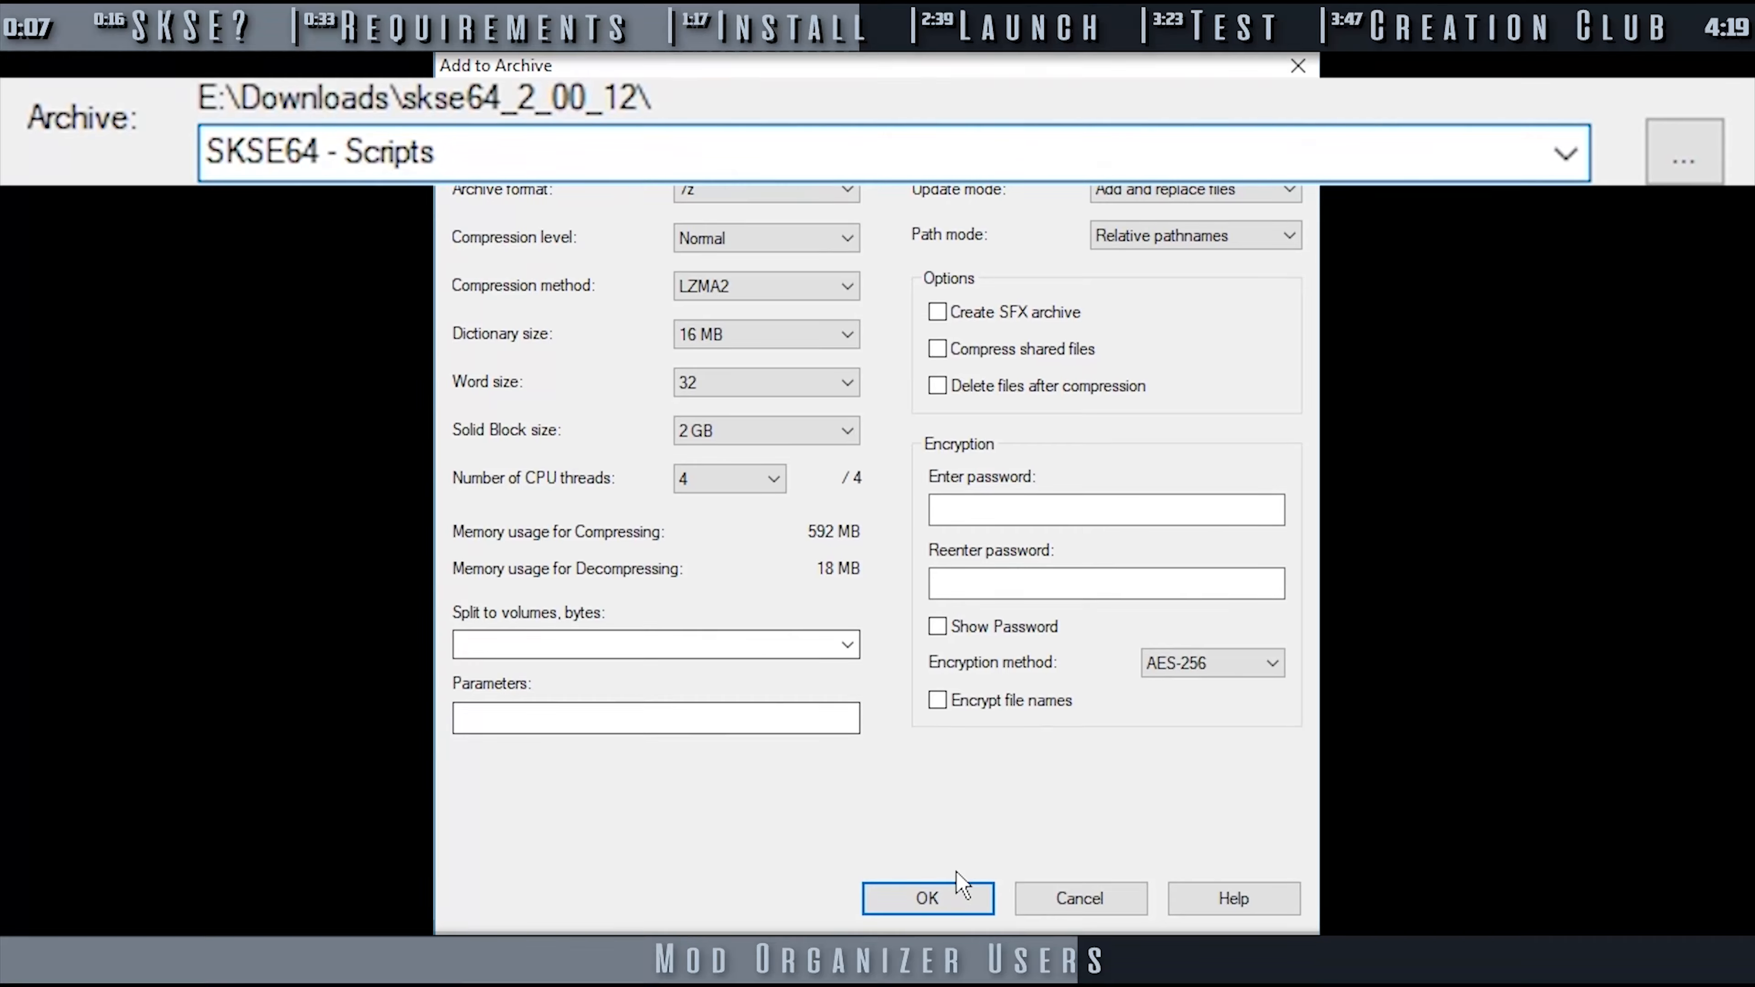
pyautogui.click(926, 897)
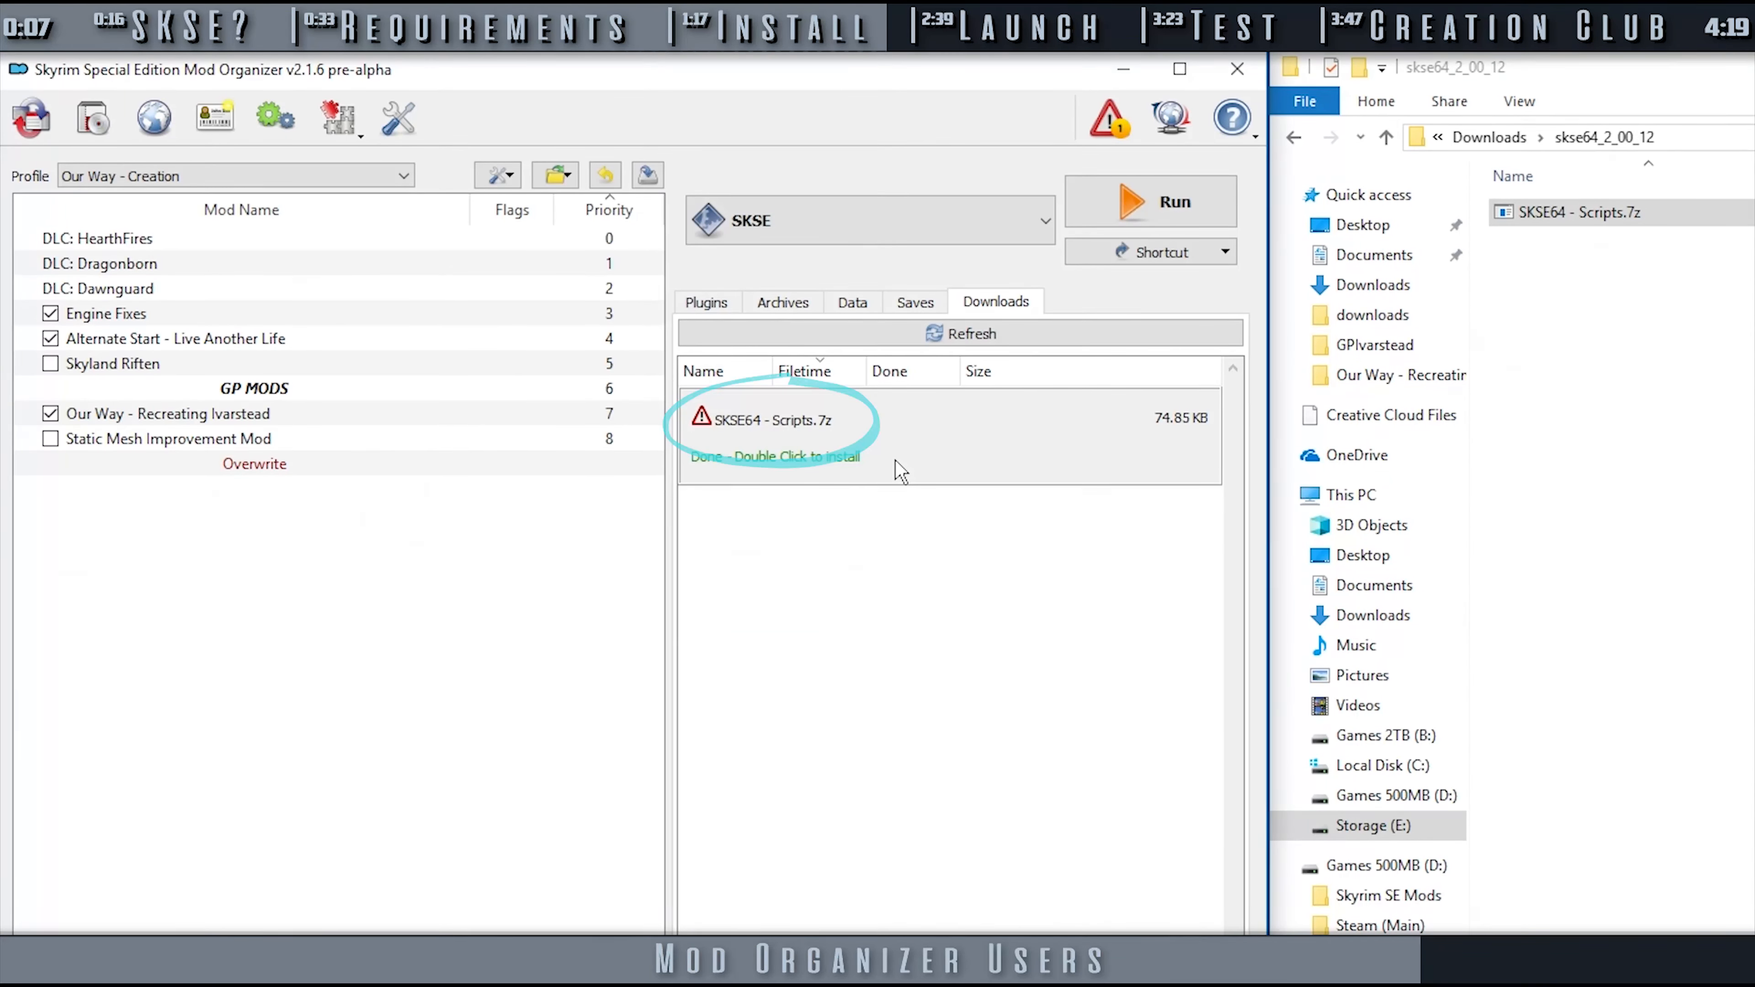
# Install SKSE64 - Scripts.7z from the Downloads tab as a mod named SKSE64 - Scripts.
pyautogui.doubleClick(773, 425)
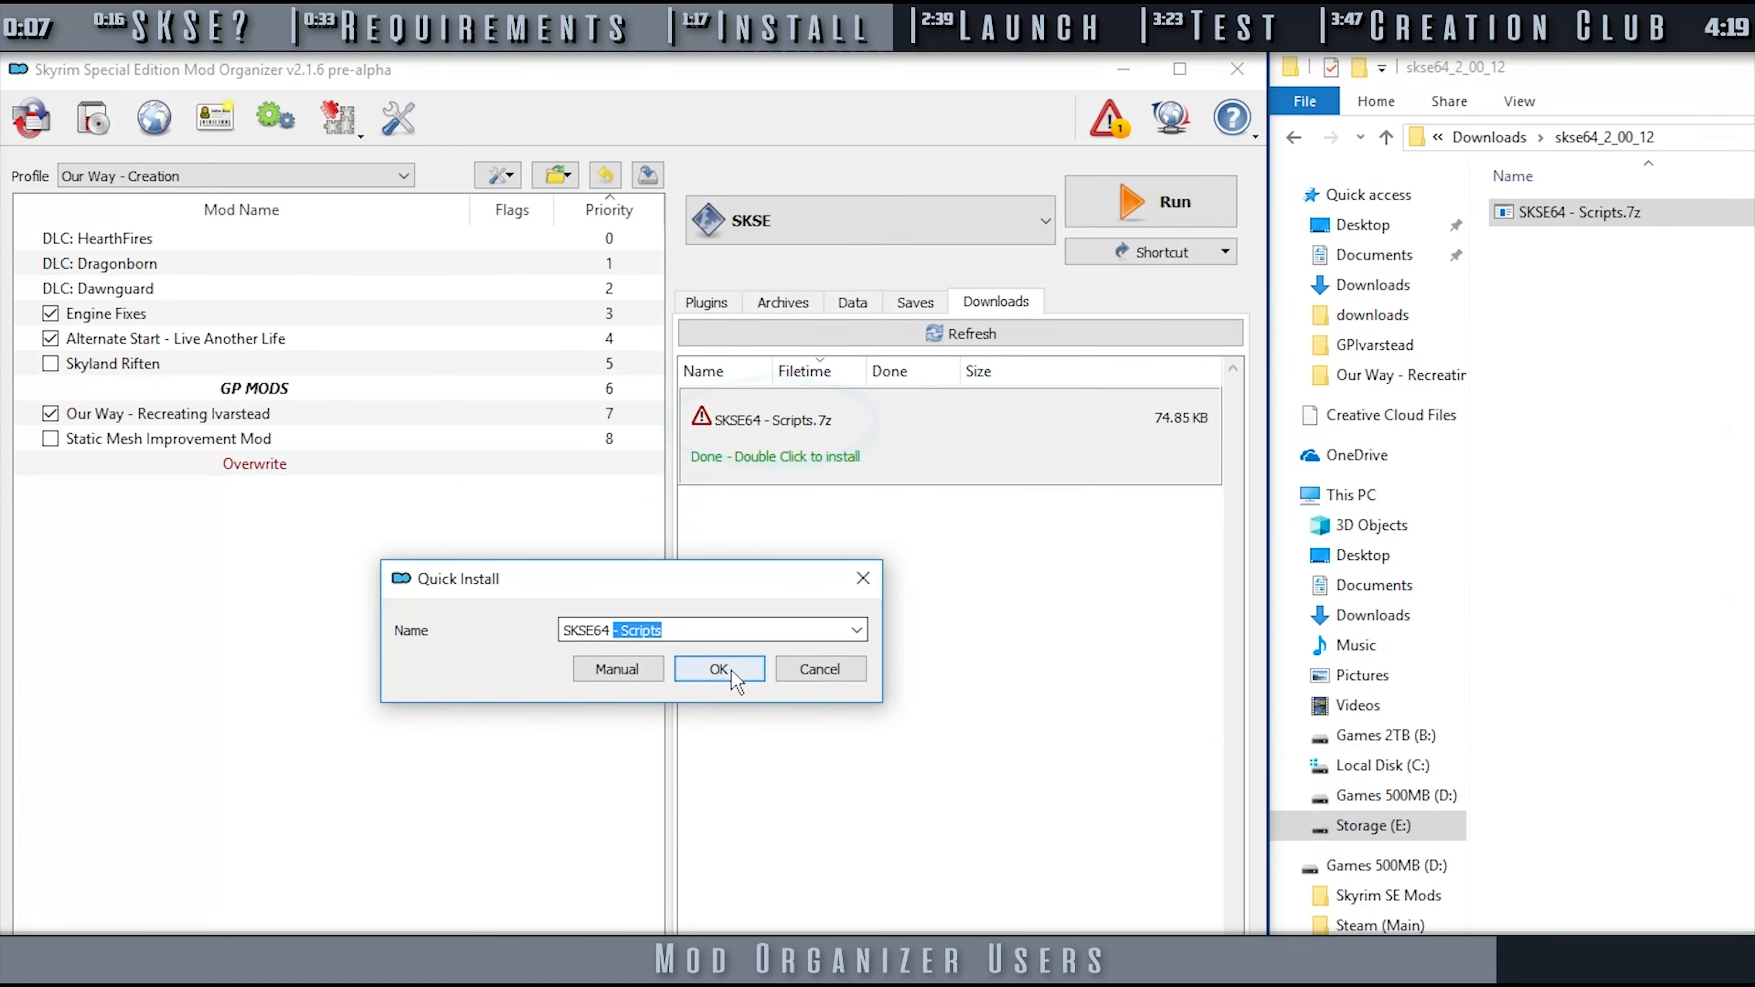
pyautogui.click(718, 668)
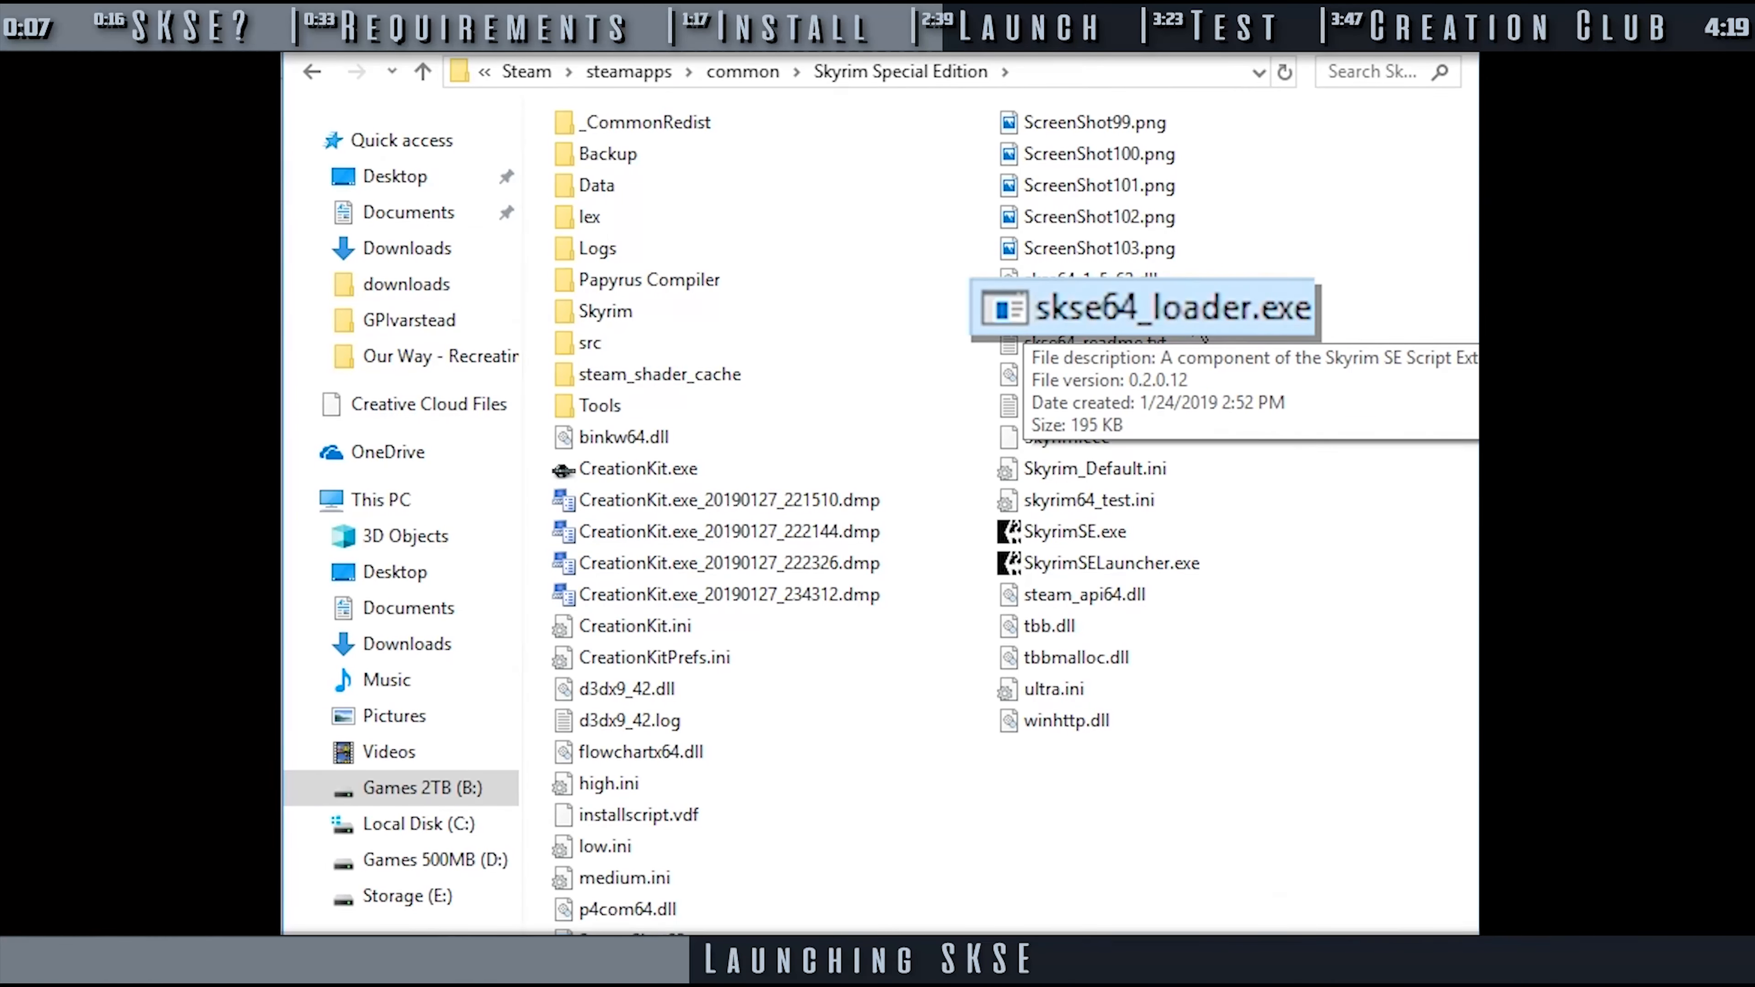
# Send a shortcut of skse64_loader.exe to the desktop.
pyautogui.rightClick(1119, 310)
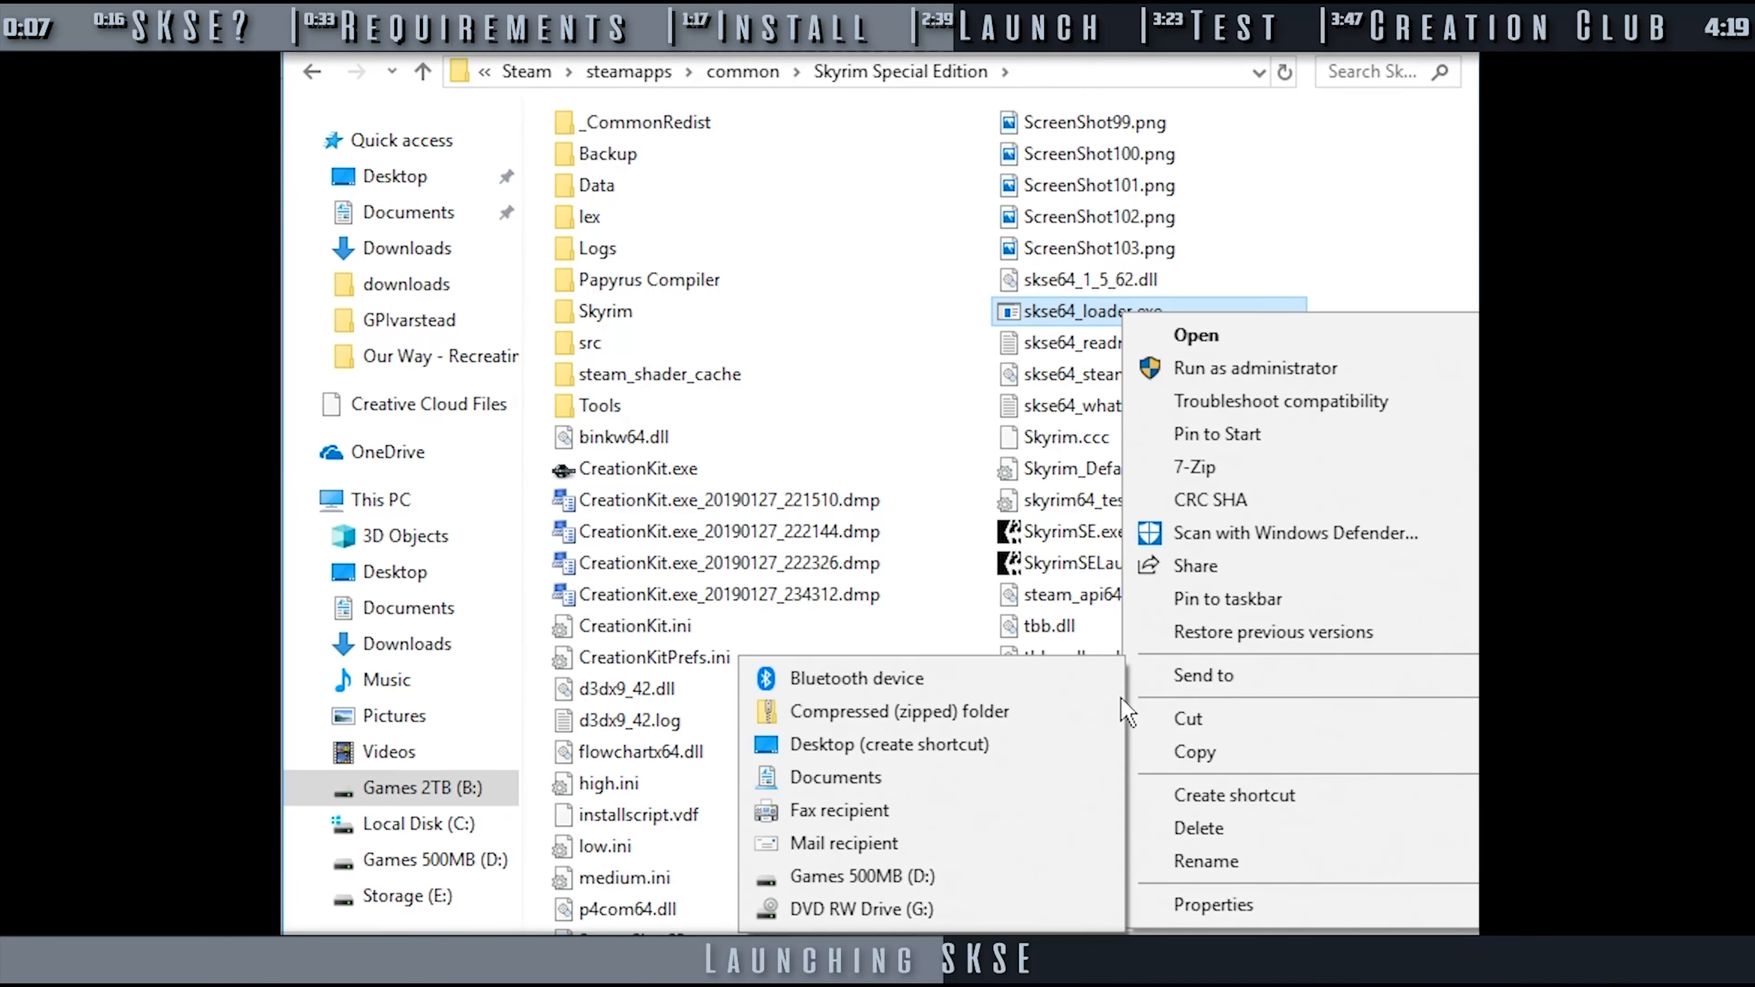
pyautogui.moveTo(973, 761)
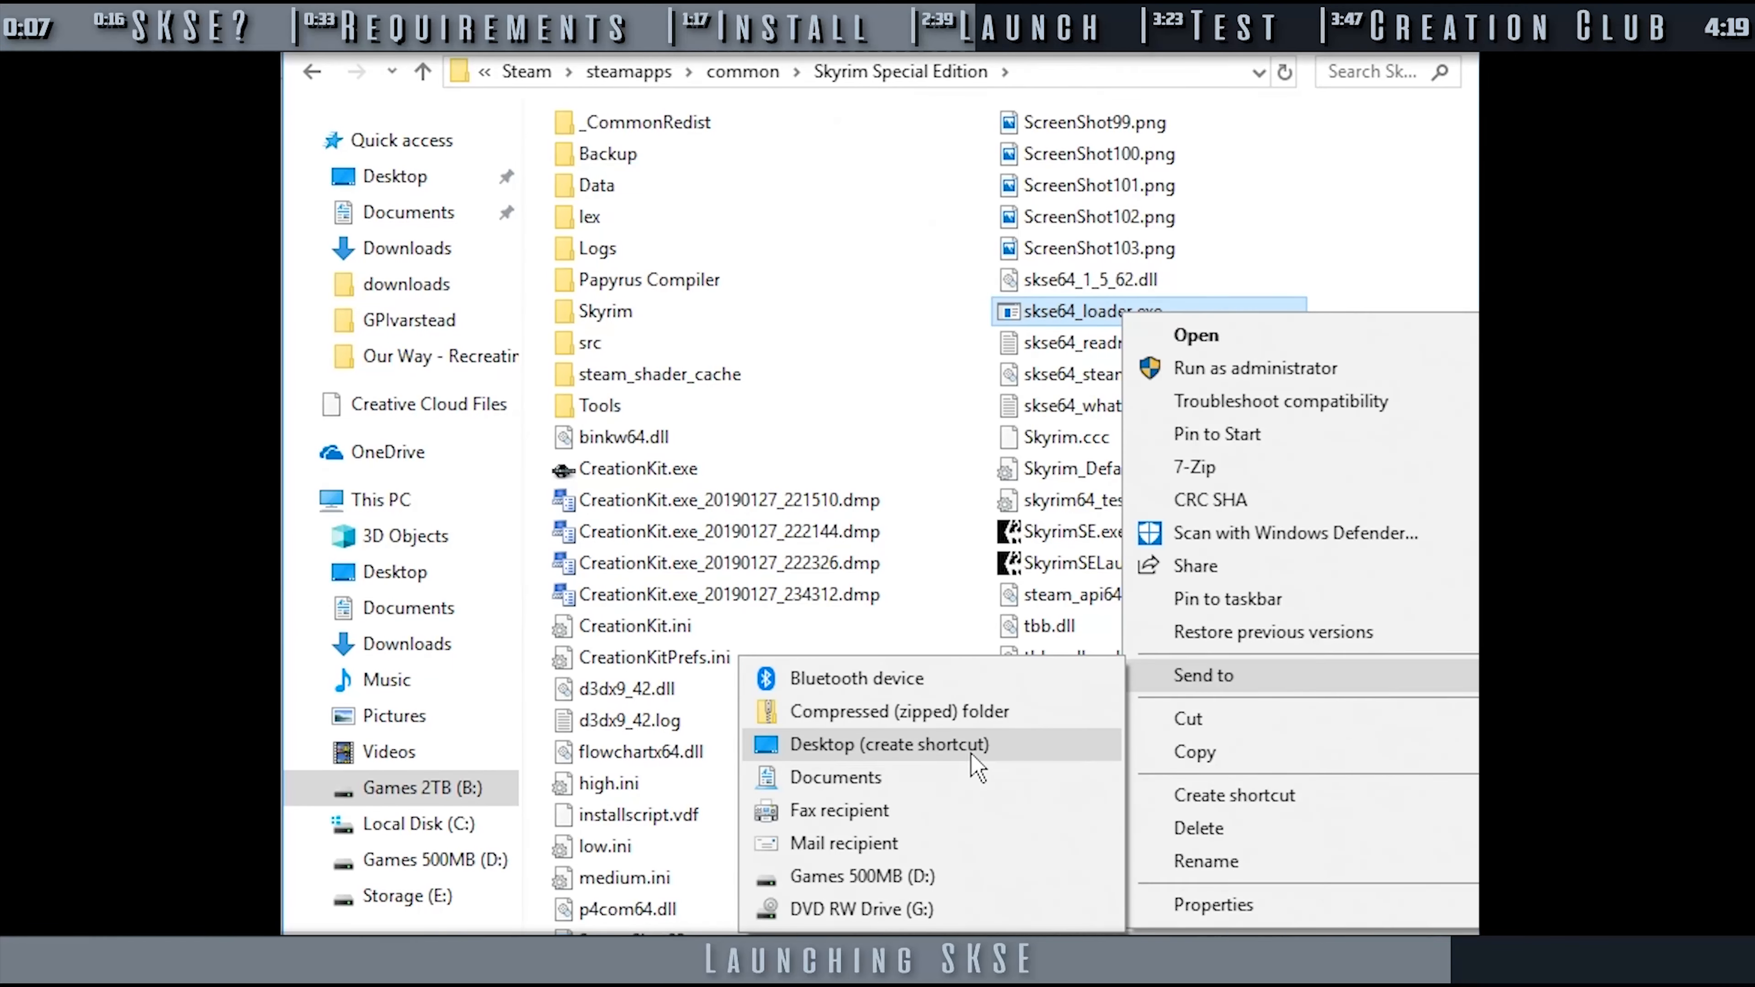
pyautogui.click(888, 743)
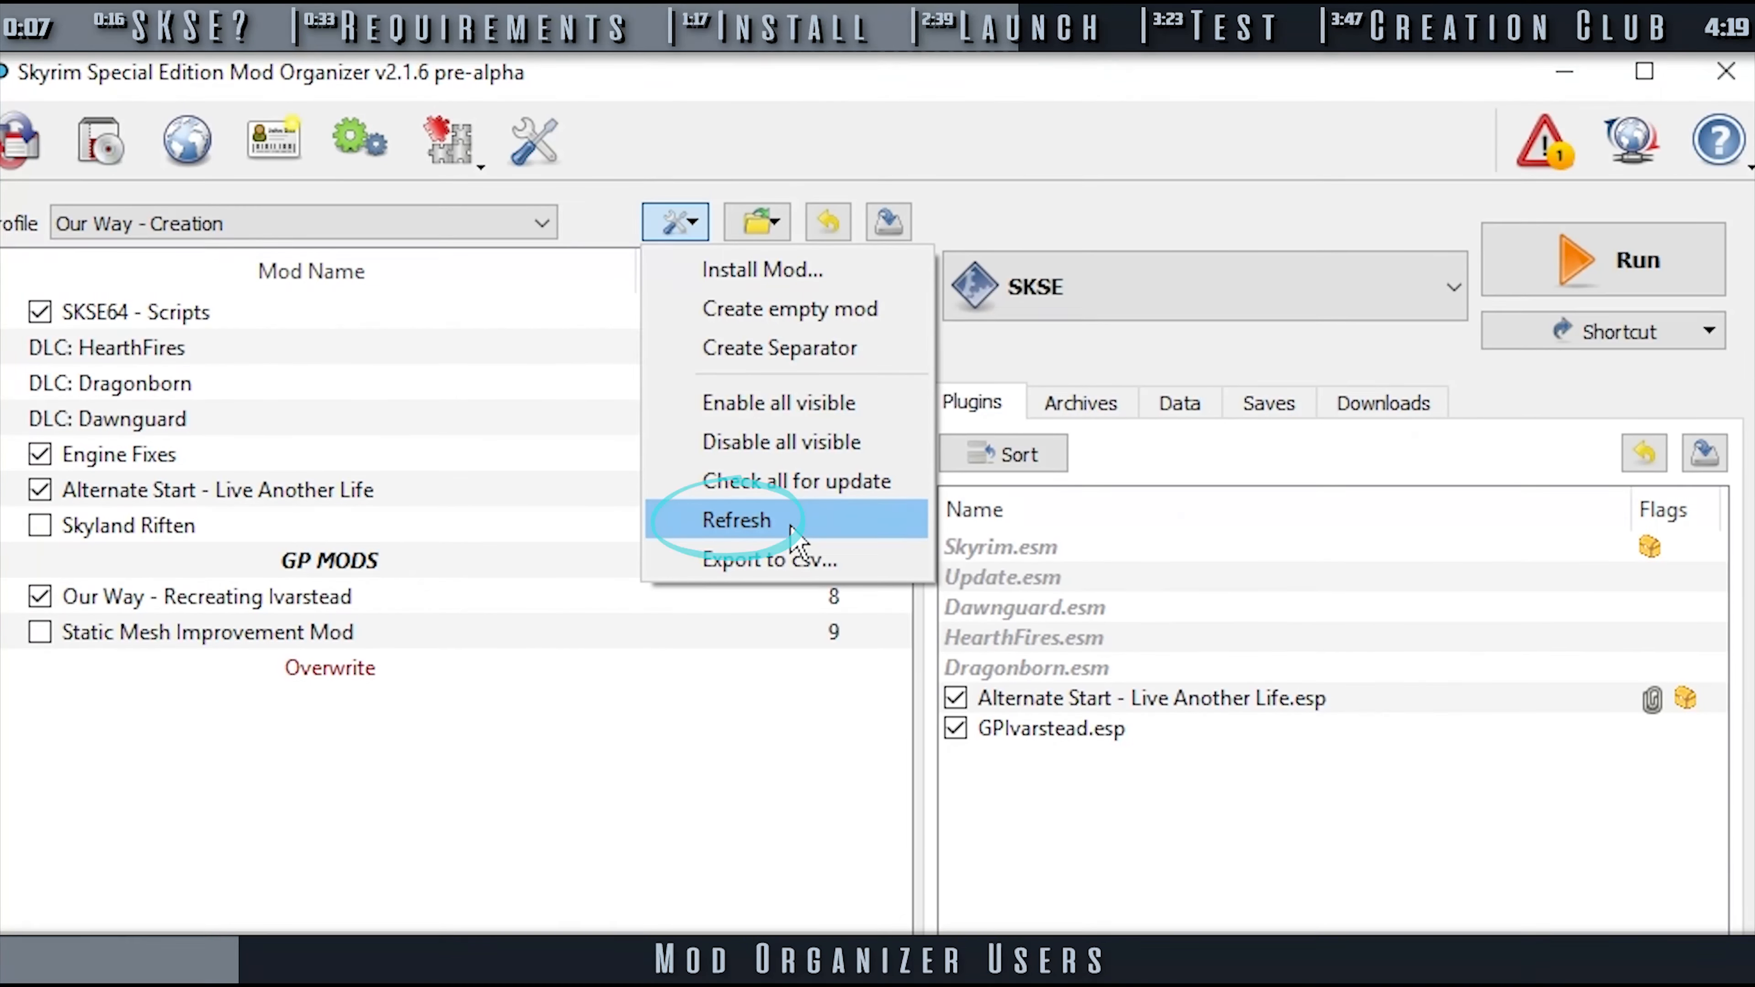
# Refresh the mod list and set the SKSE executable's binary to skse64_loader.exe from the game folder.
pyautogui.click(735, 519)
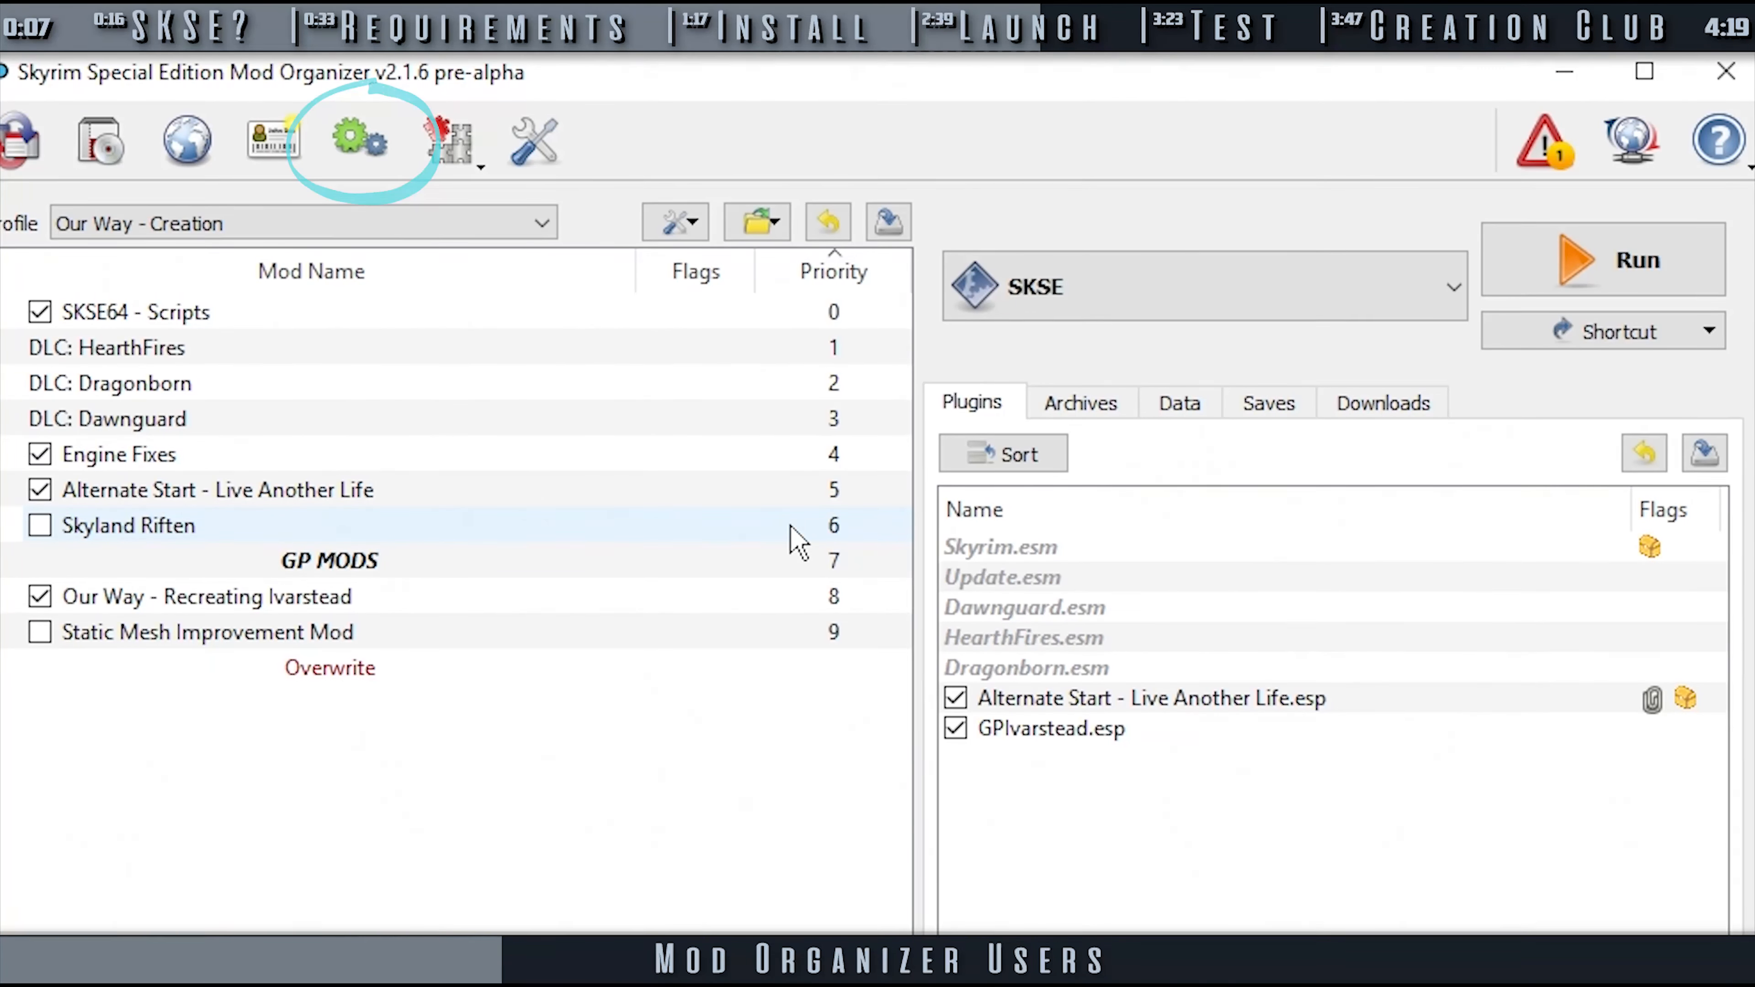
pyautogui.click(359, 140)
pyautogui.write('SKSE')
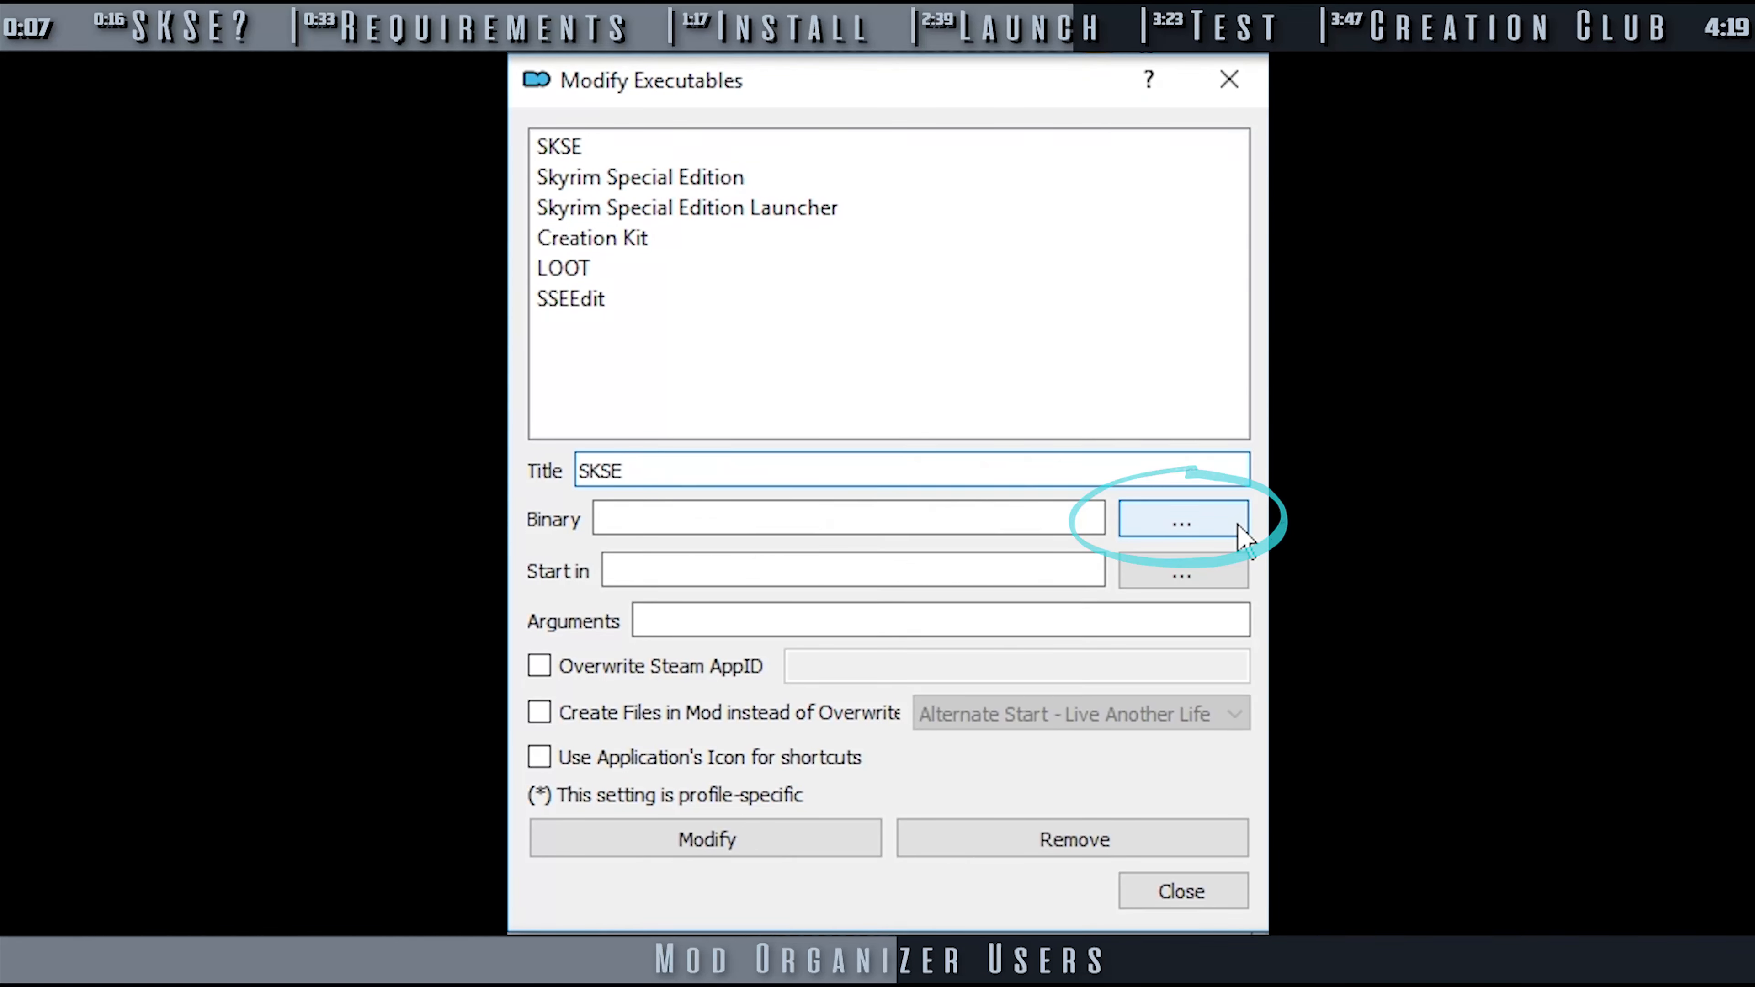
pyautogui.click(1182, 522)
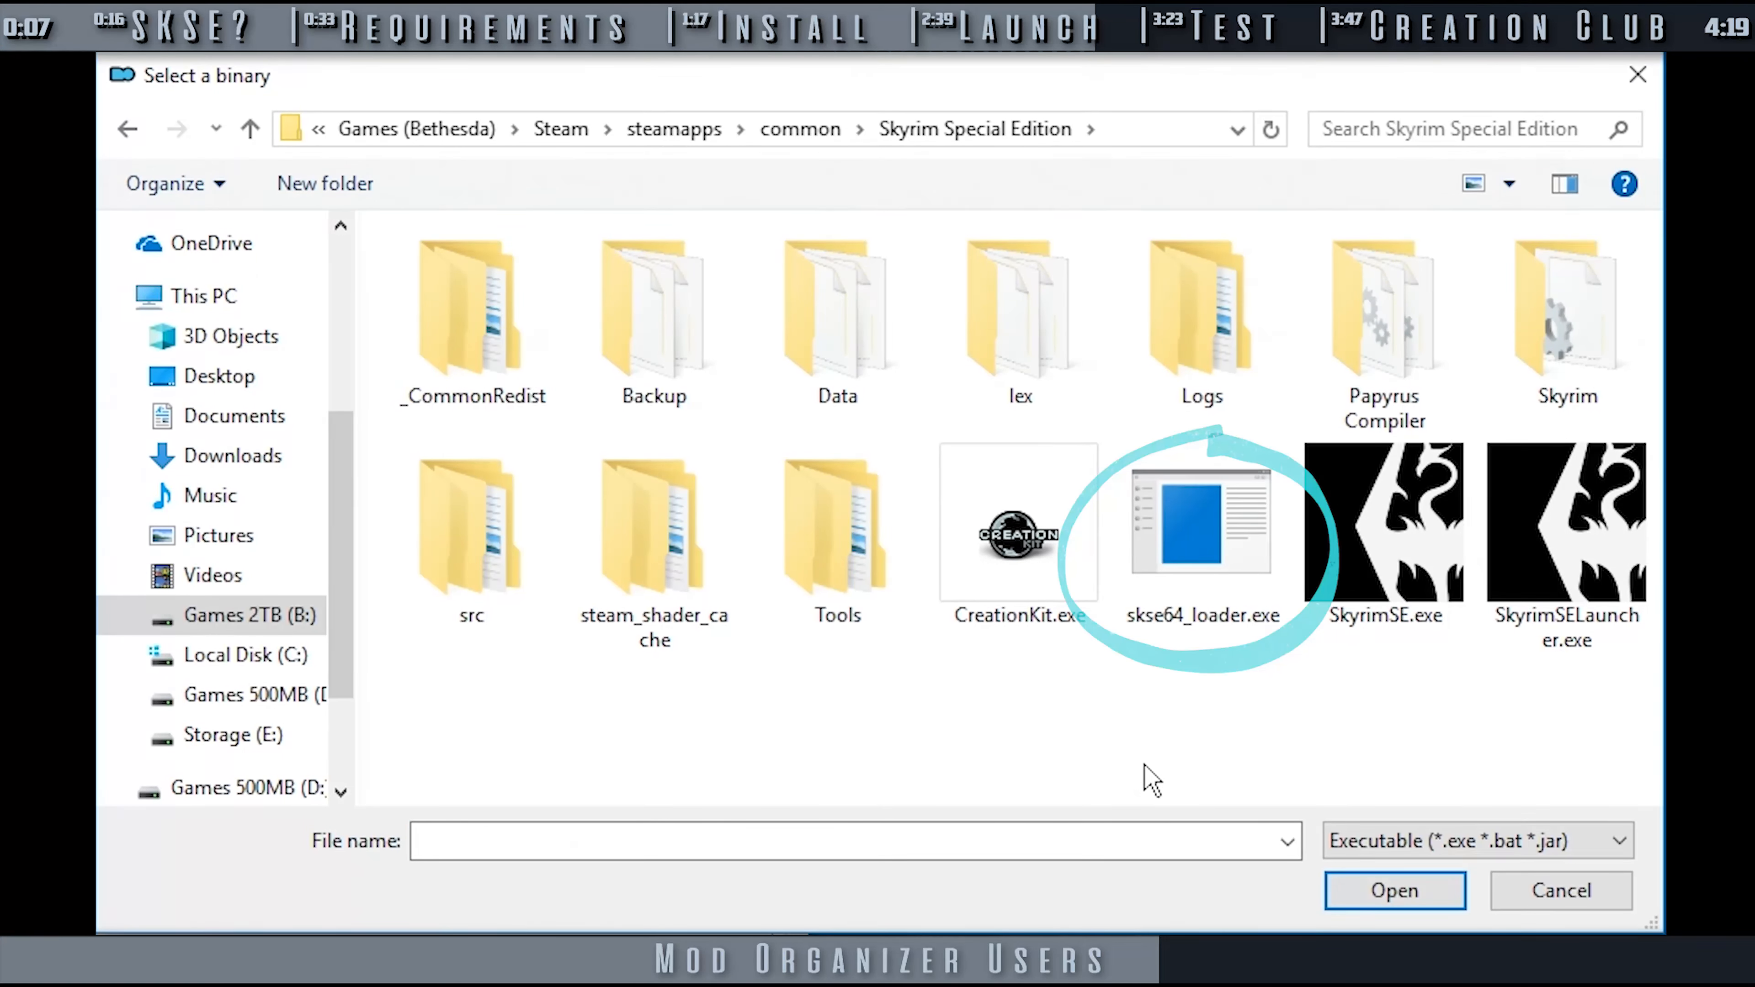
pyautogui.click(1201, 526)
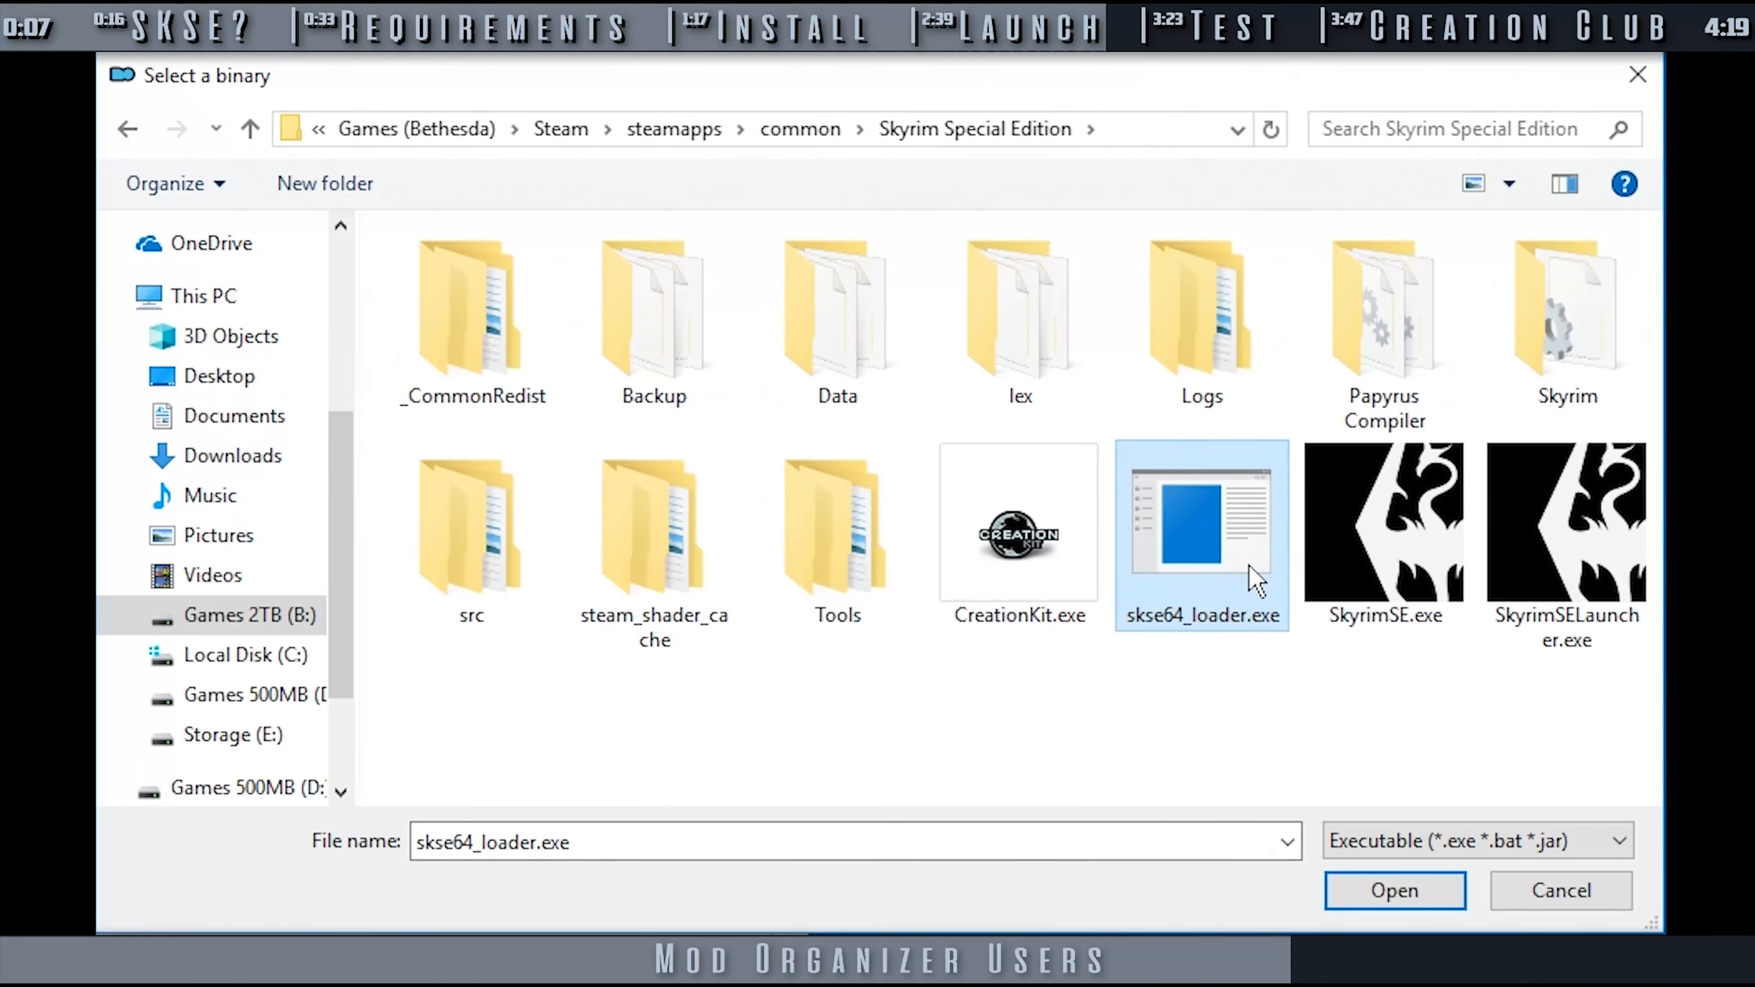
pyautogui.click(1393, 890)
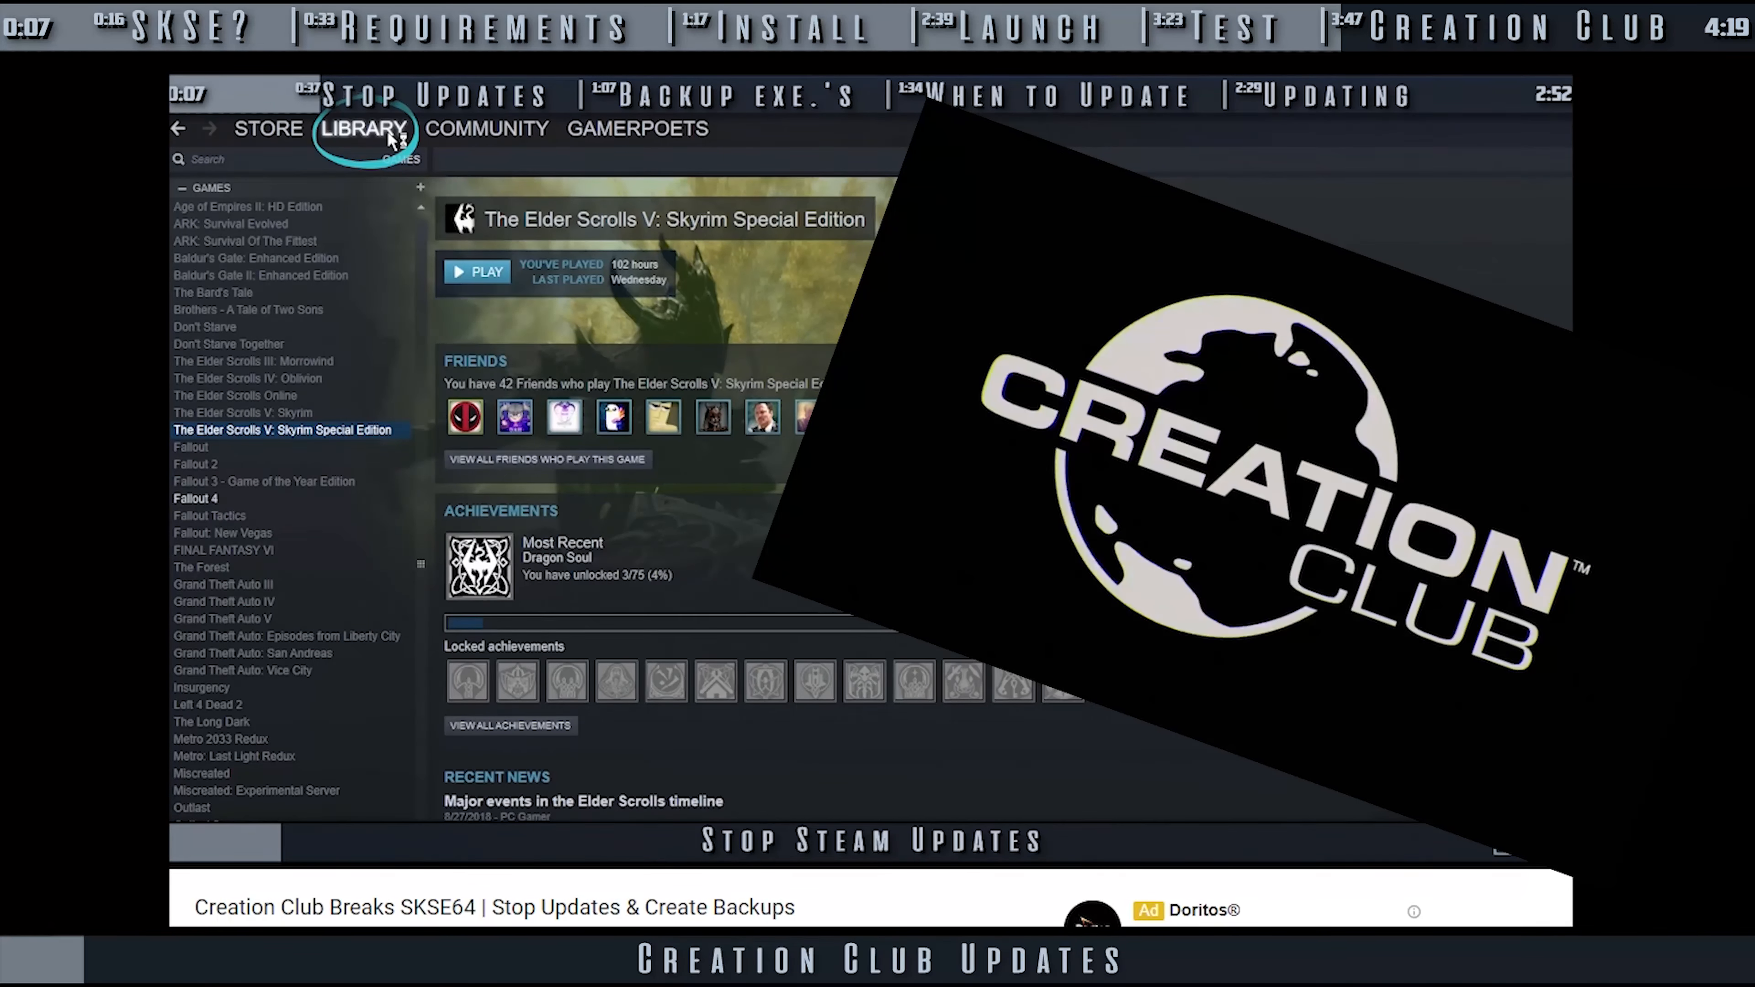
pyautogui.moveTo(385, 436)
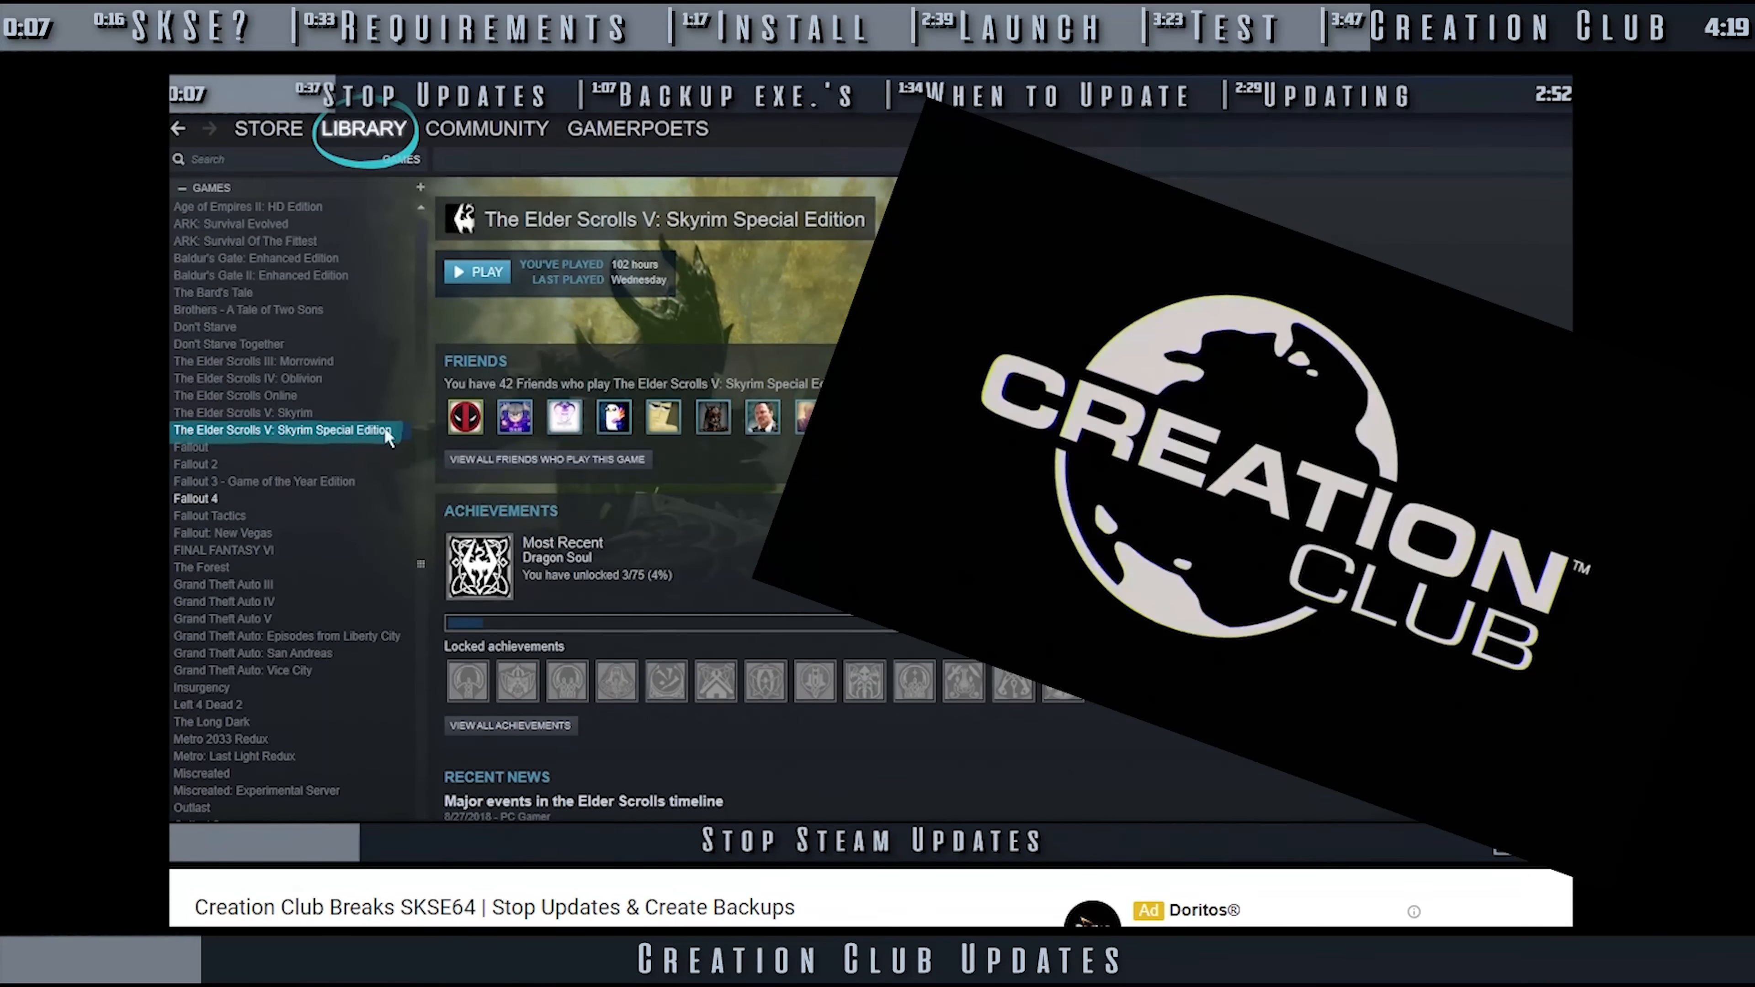
# Set Skyrim Special Edition's automatic updates to 'Only update this game when I launch it'.
pyautogui.rightClick(280, 429)
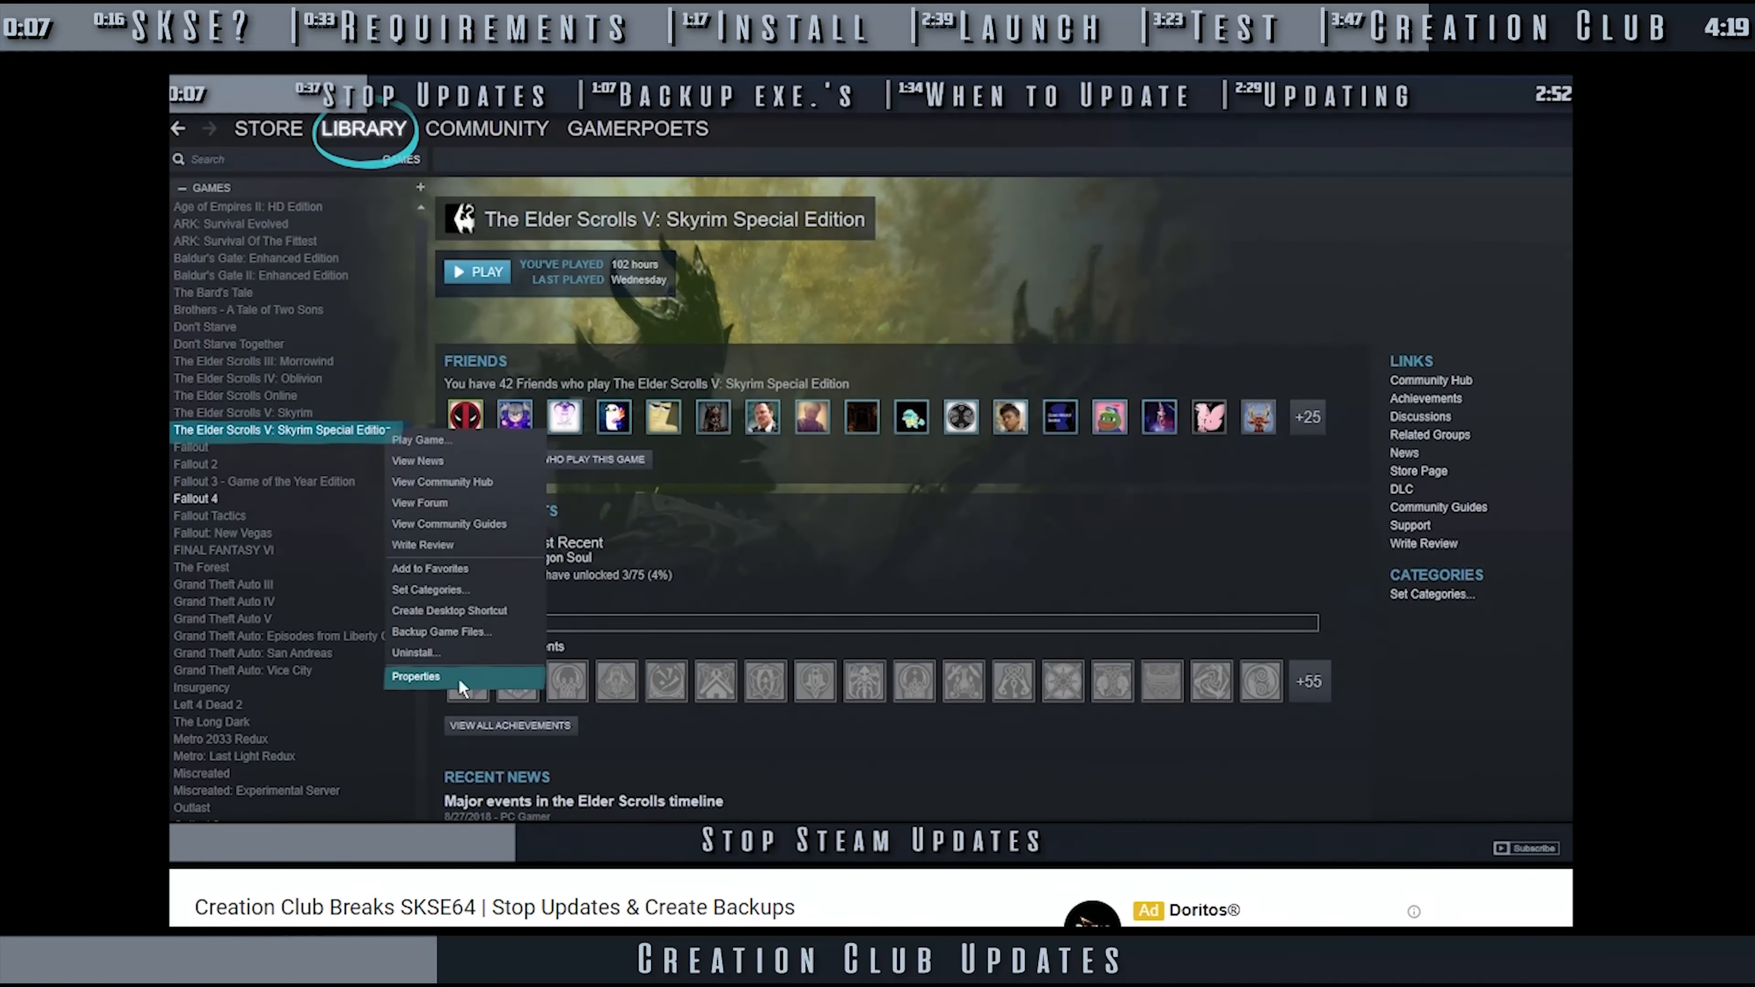
pyautogui.click(415, 677)
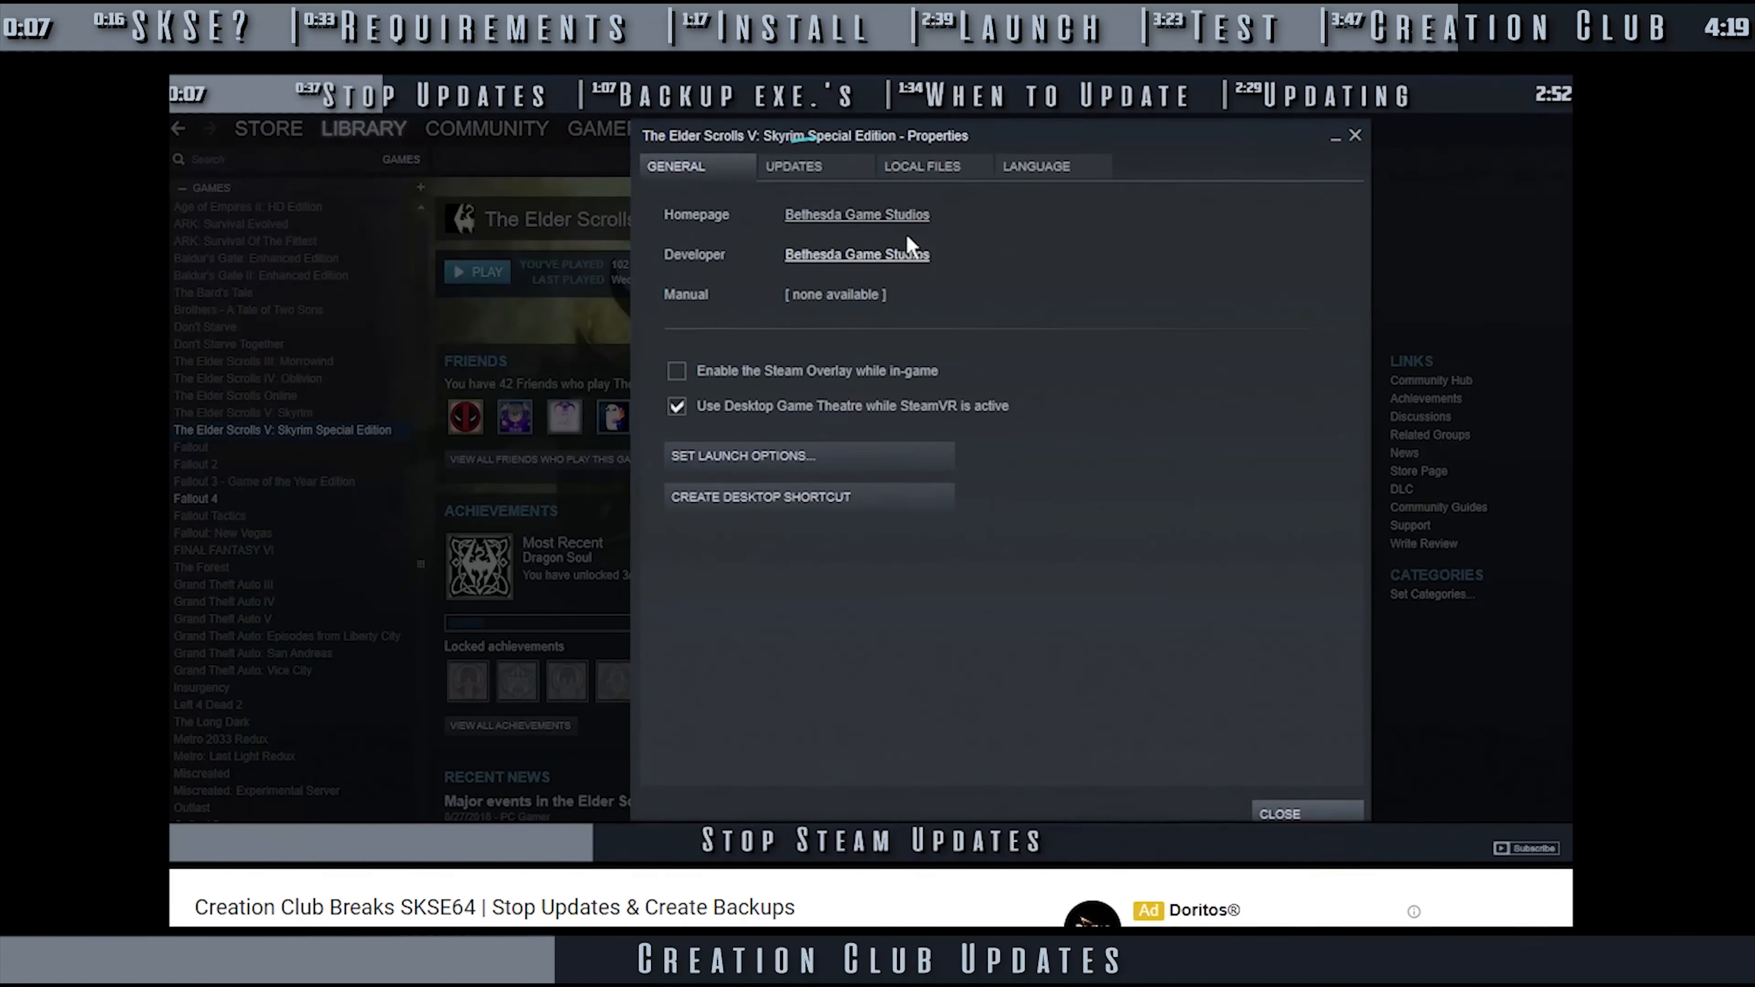
pyautogui.click(793, 166)
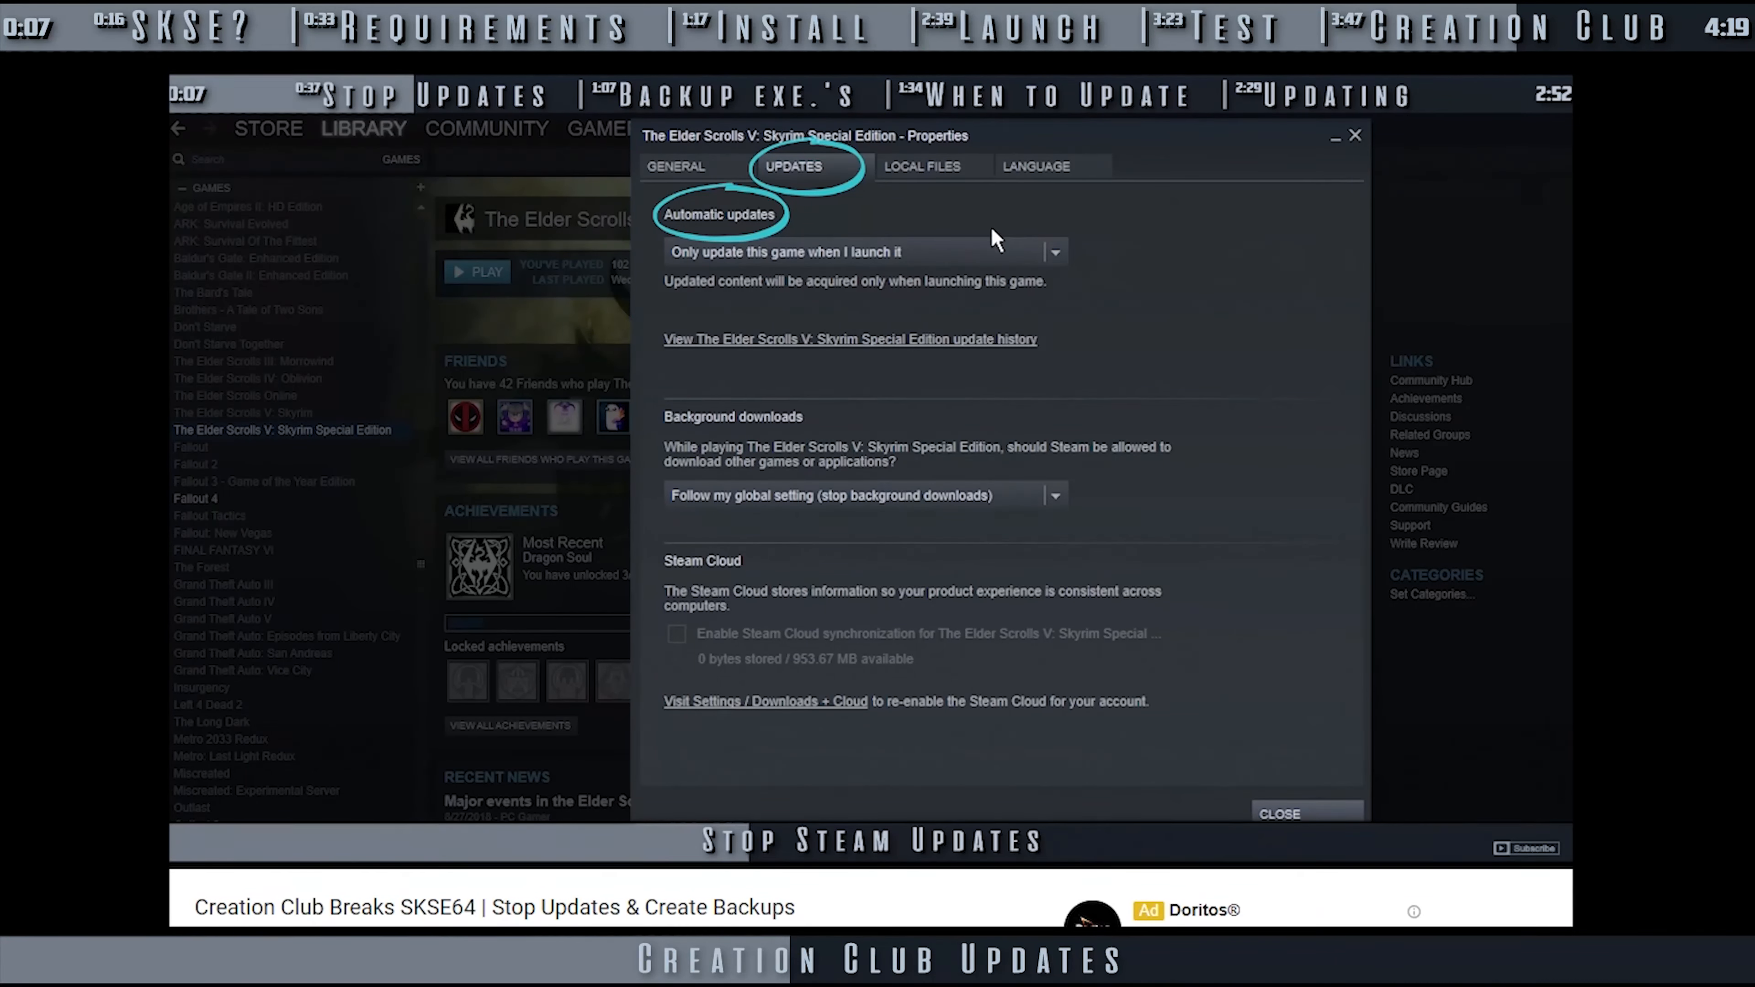
pyautogui.click(1051, 252)
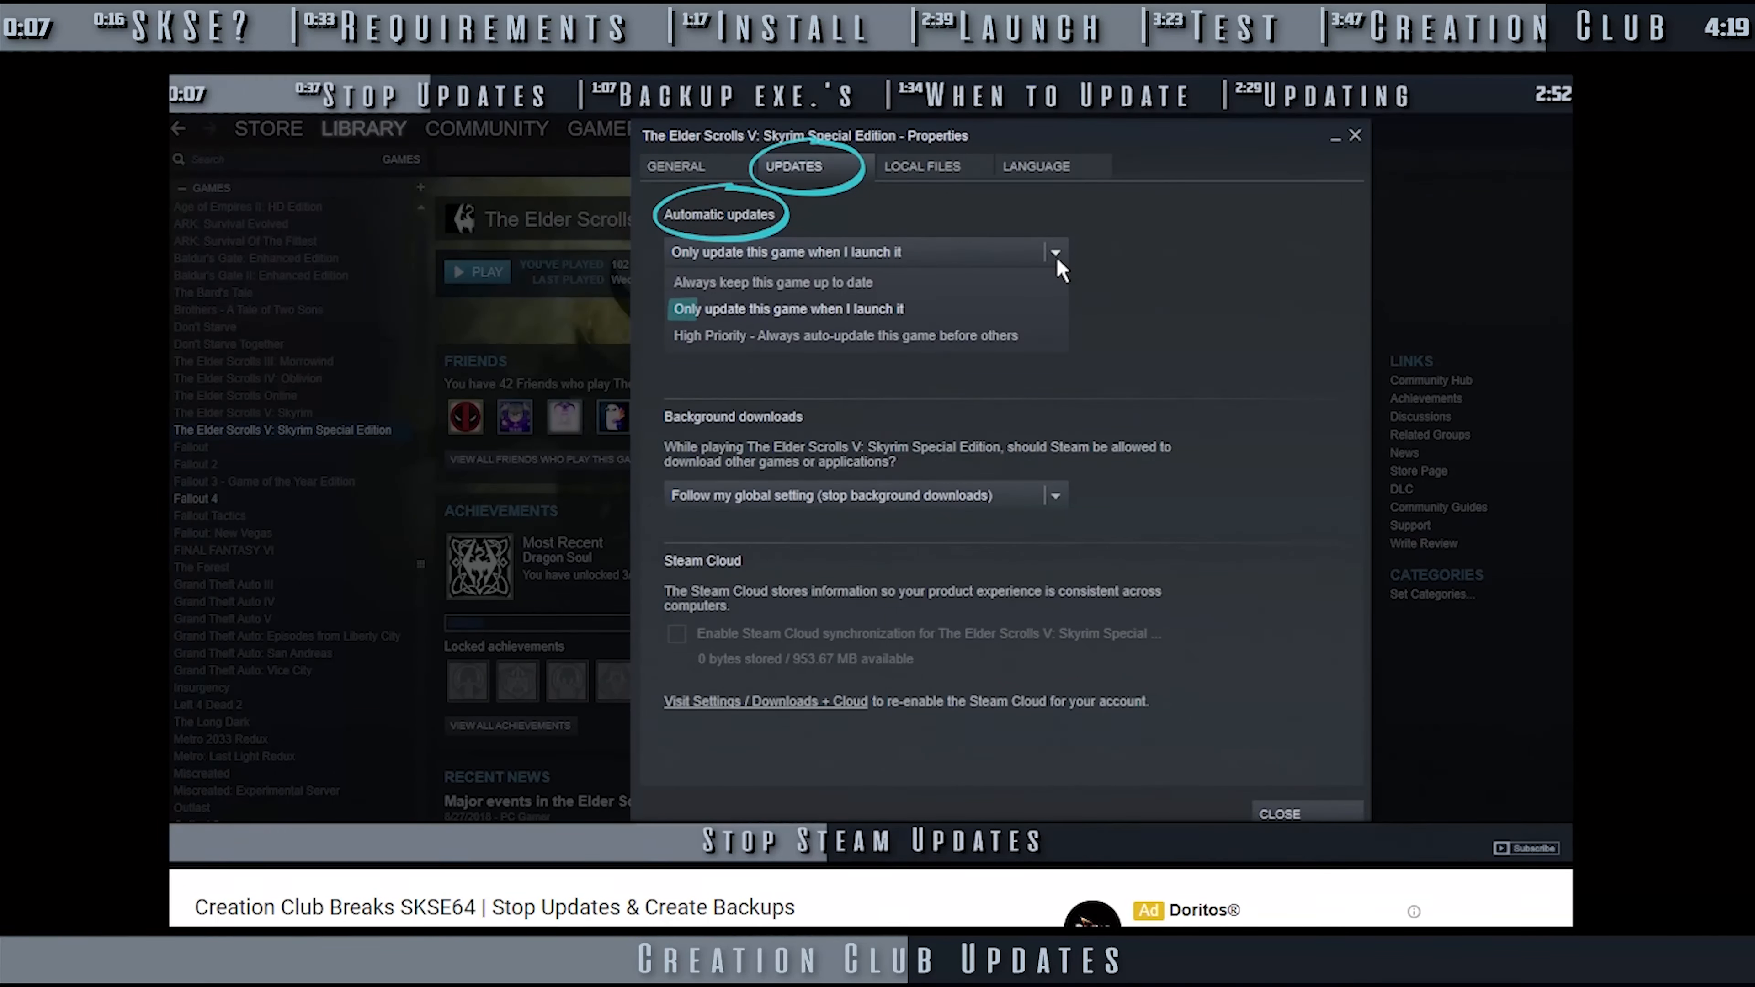
pyautogui.moveTo(934, 316)
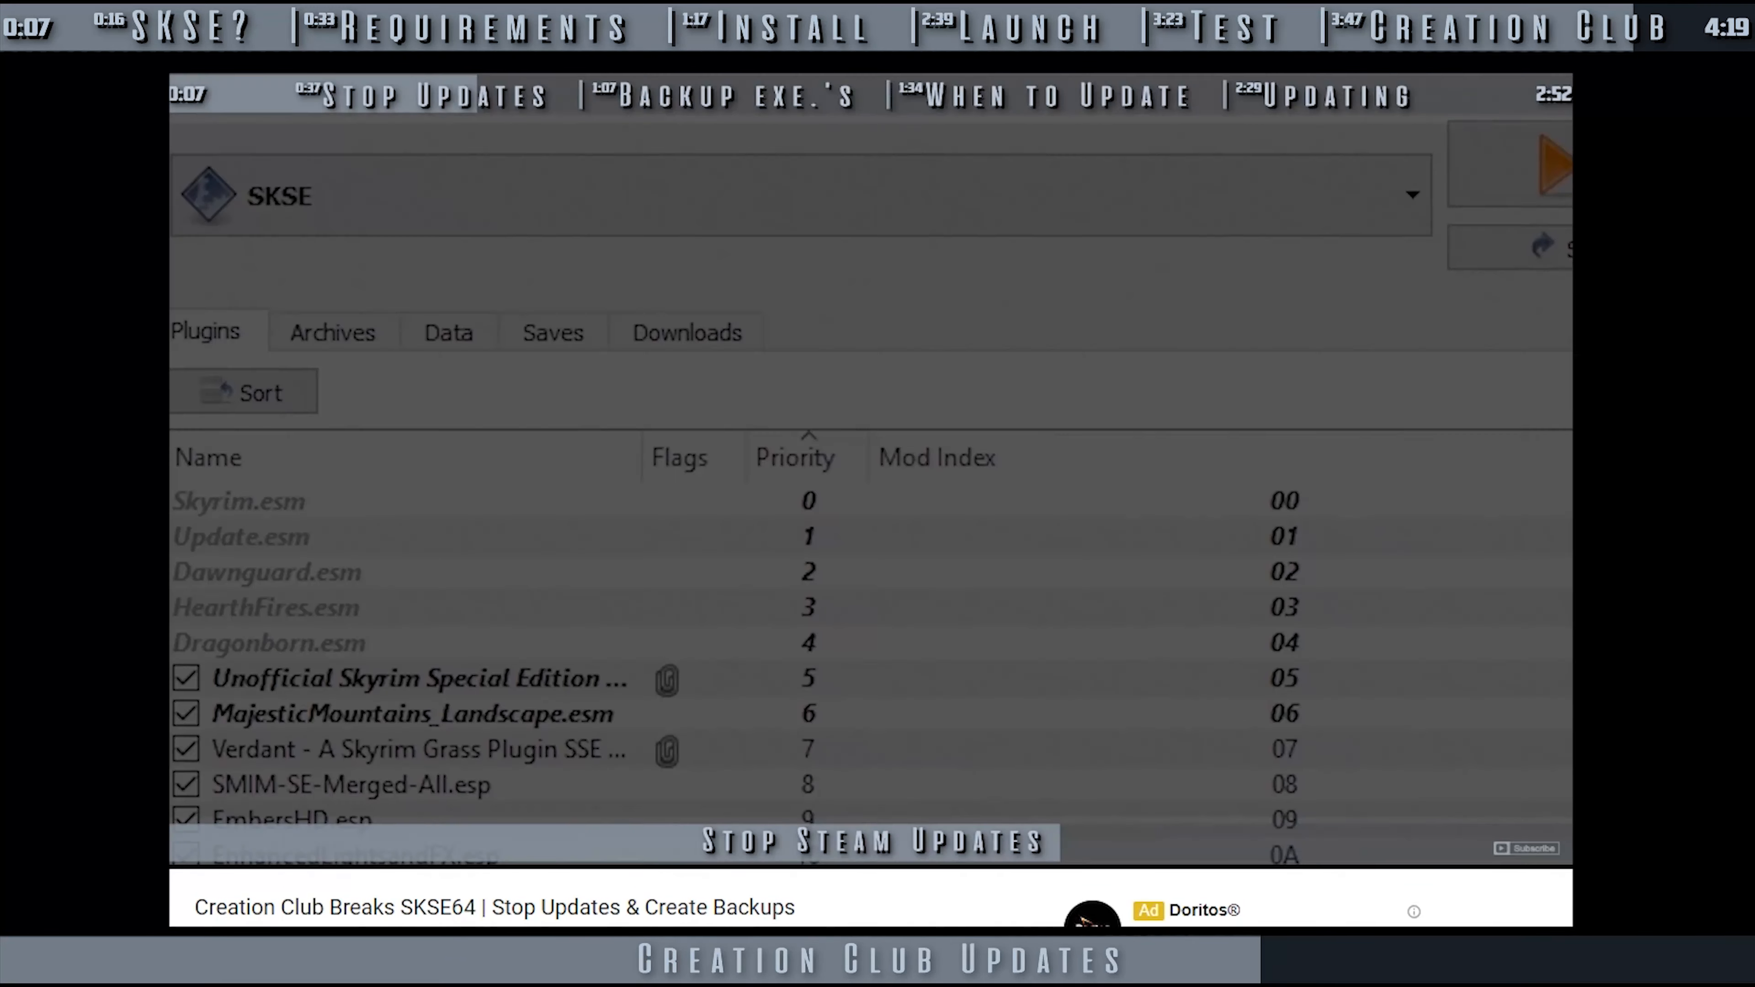
pyautogui.click(1411, 194)
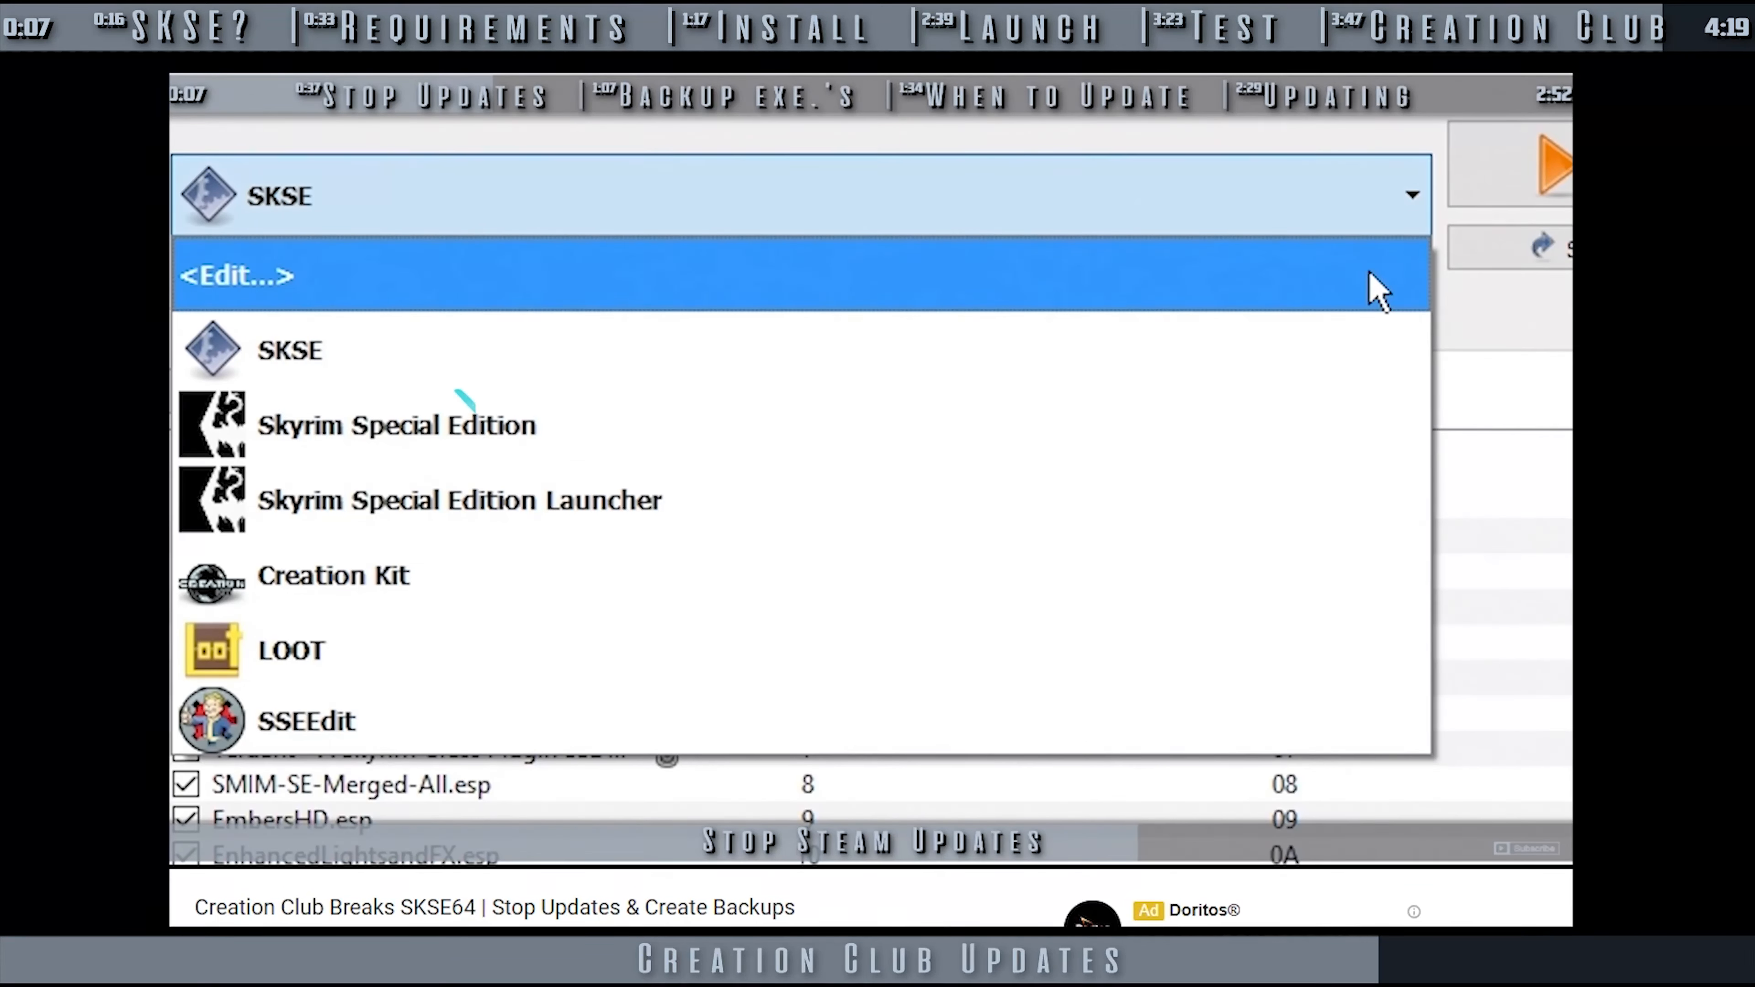